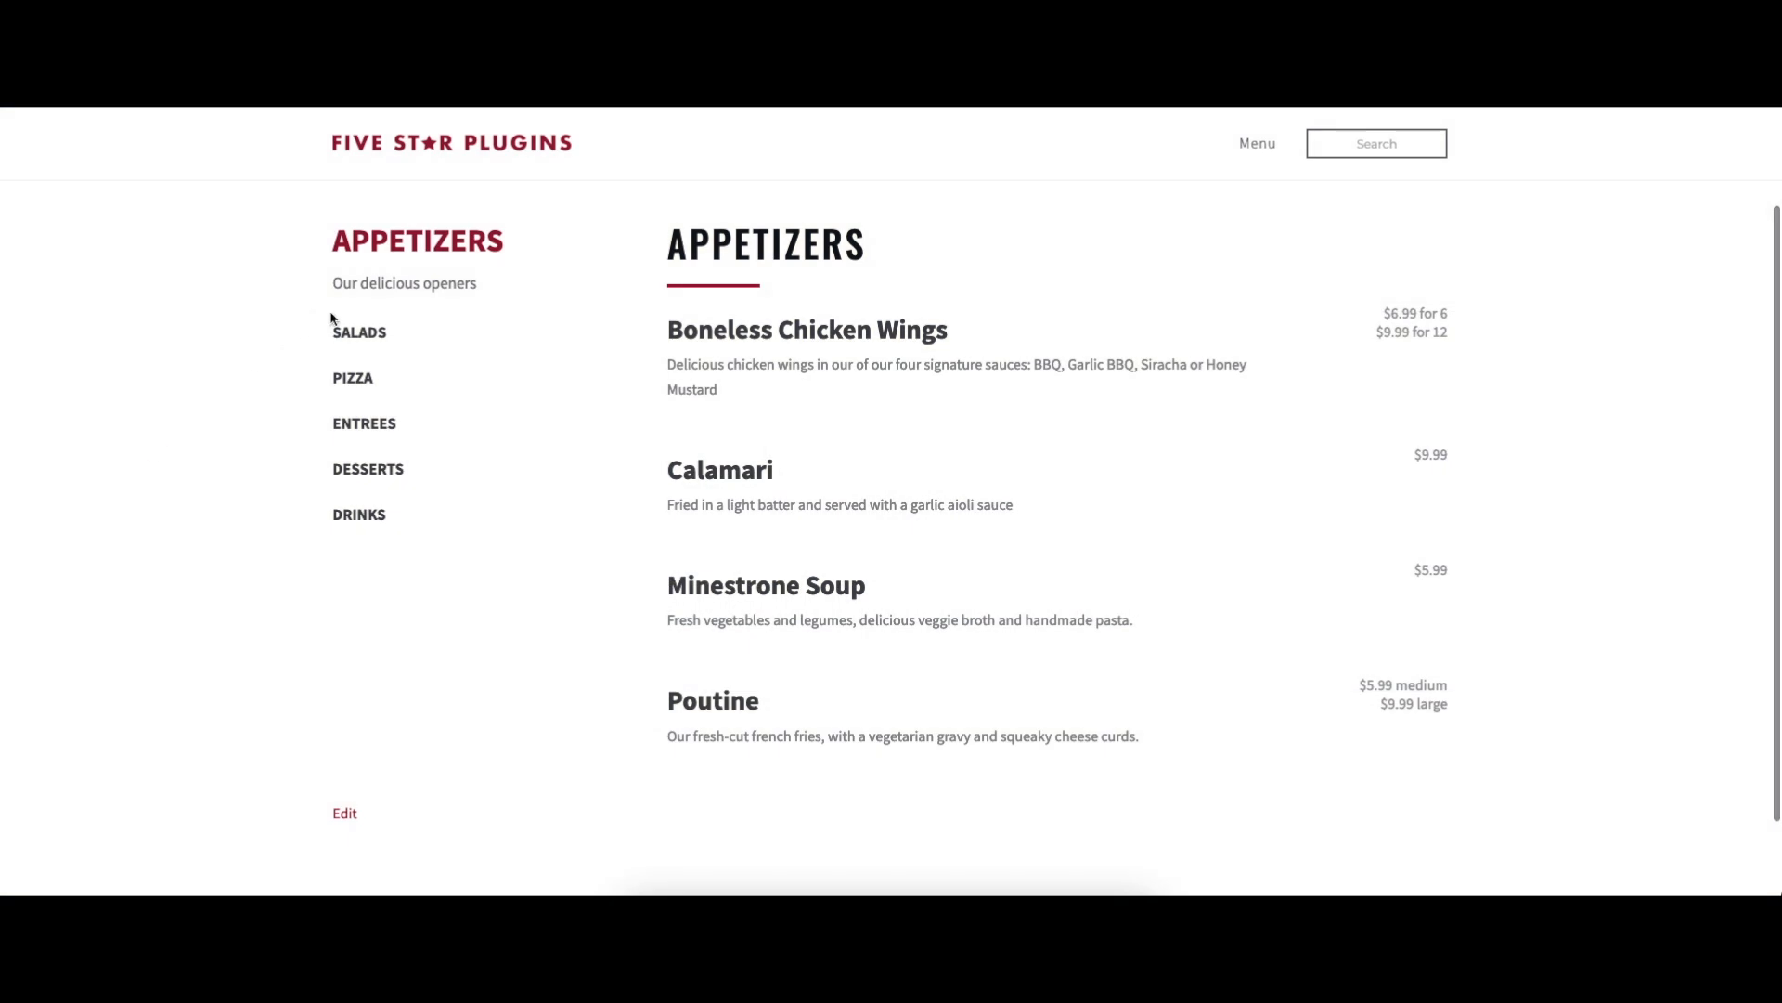
Step: Jump to the Salads and Pizza sections, then browse the grid layout through Appetizers and Salads
{"action": "left_click", "coordinate": [359, 332]}
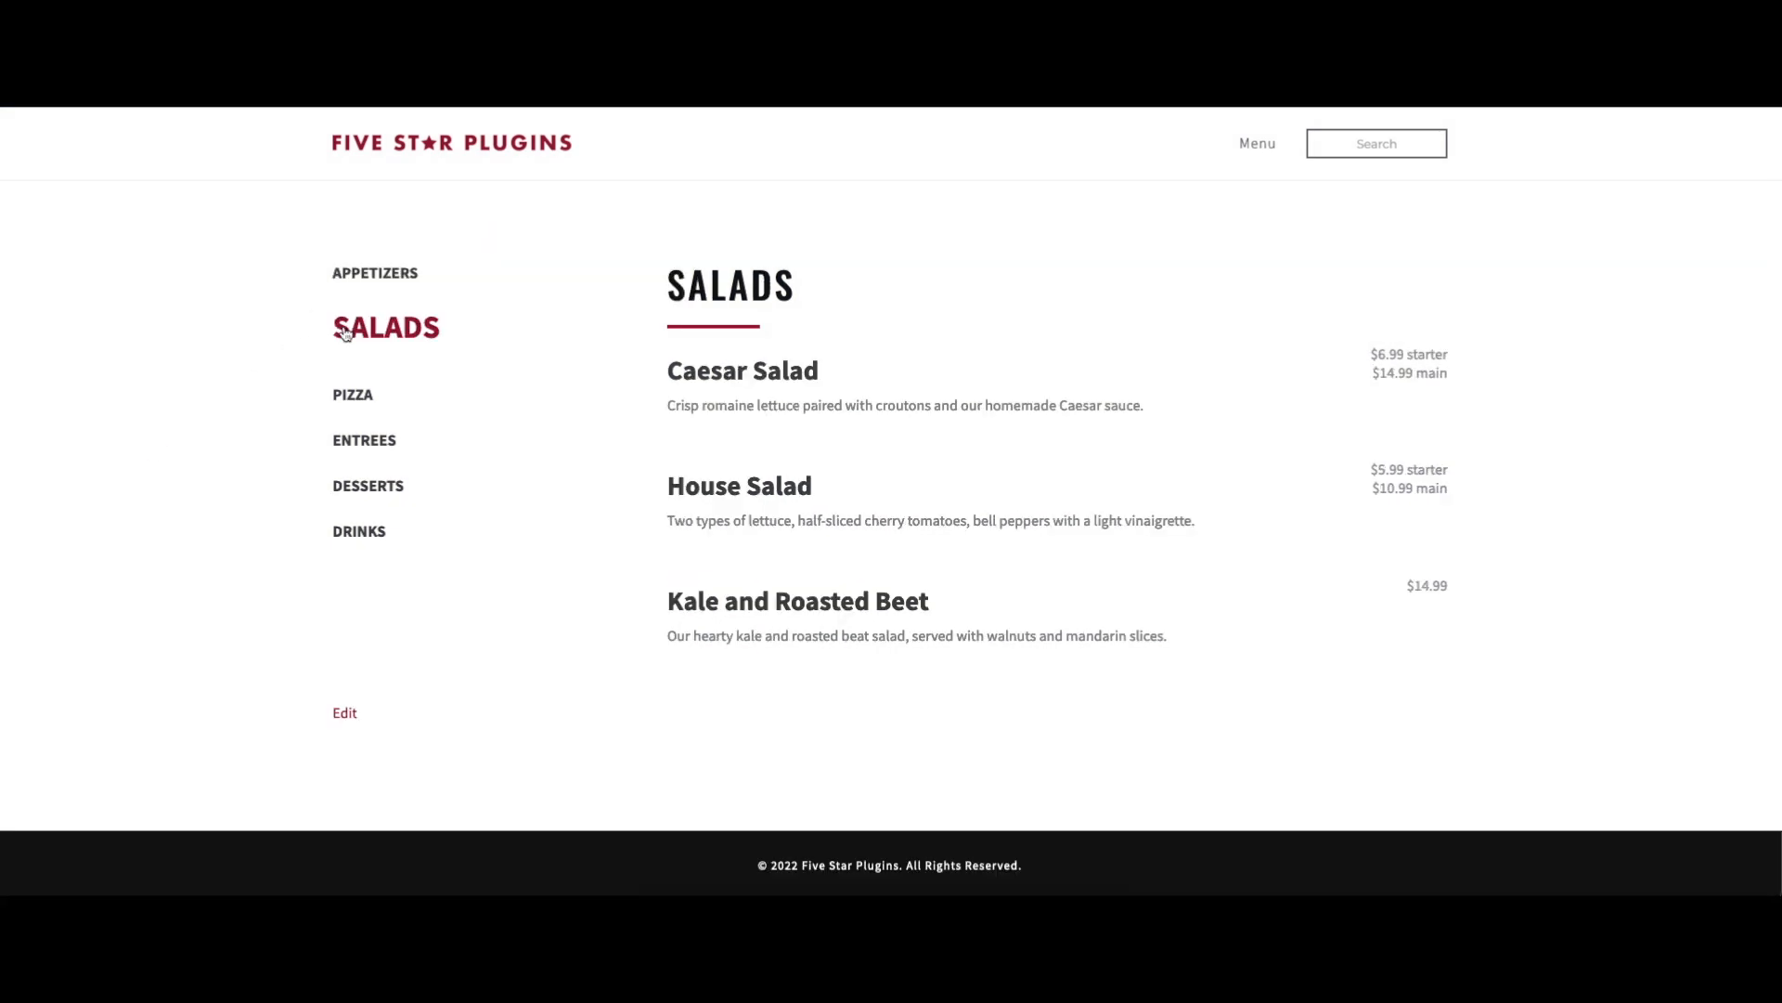
{"action": "left_click", "coordinate": [353, 393]}
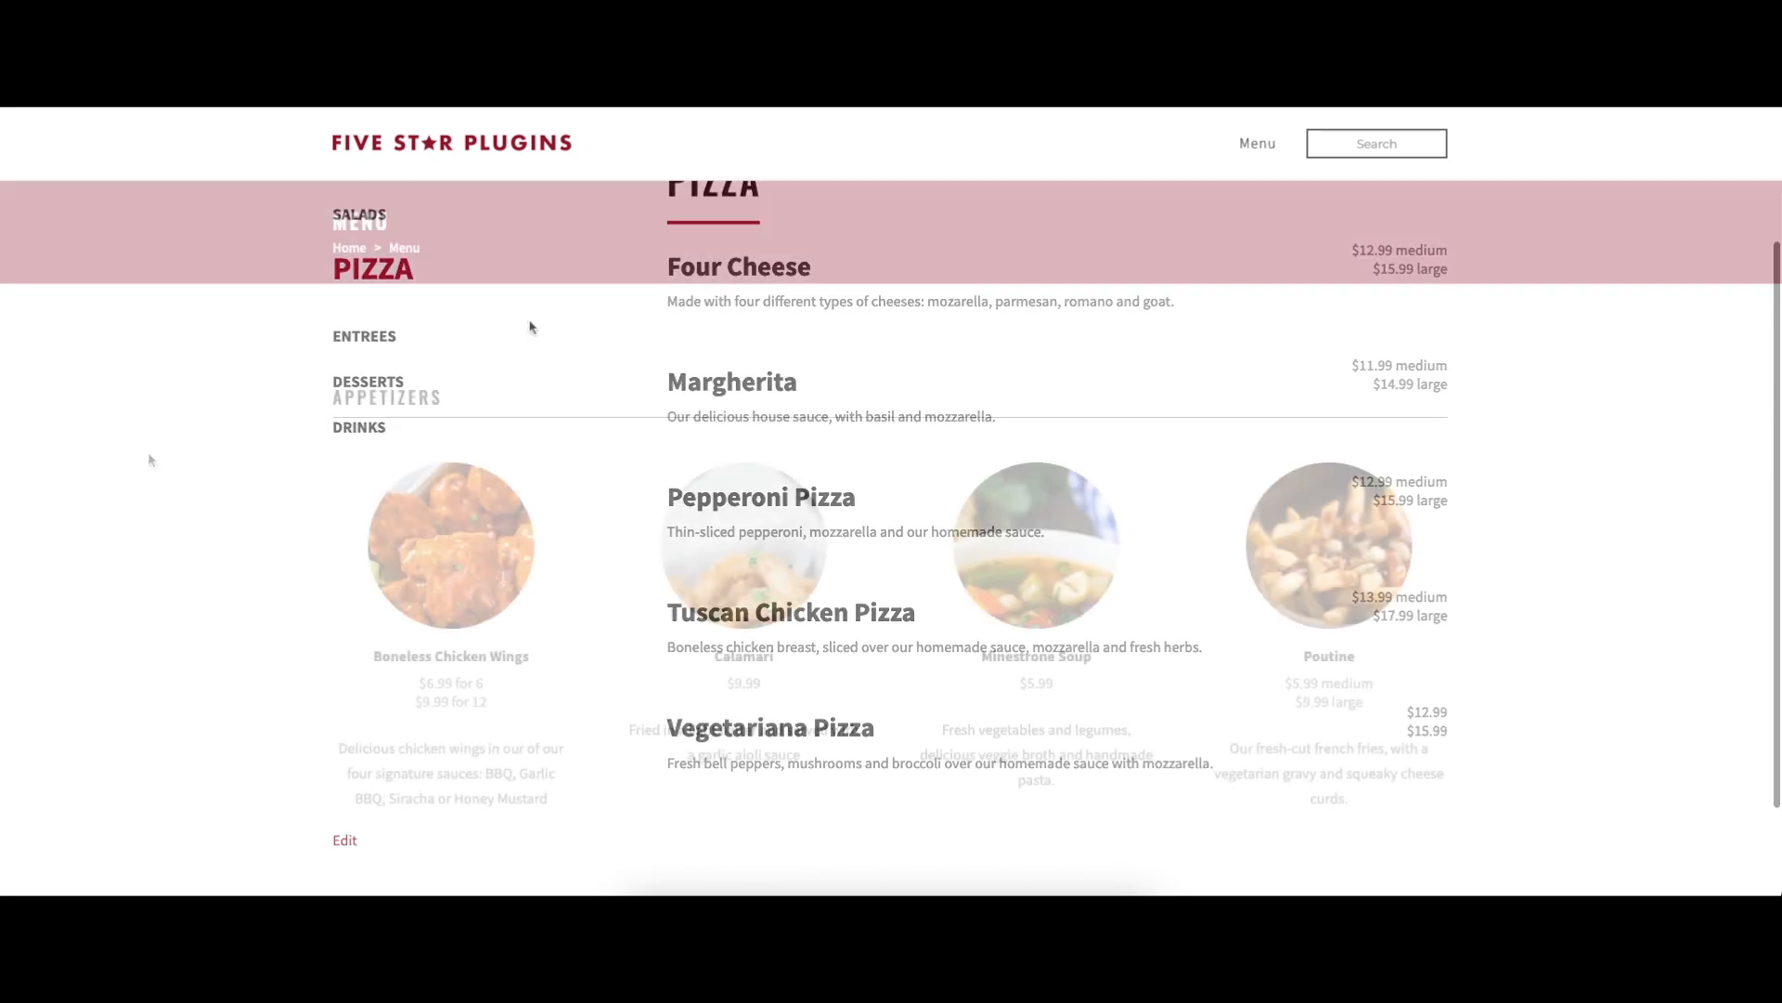
{"action": "scroll", "scroll_direction": "down", "scroll_amount": 3}
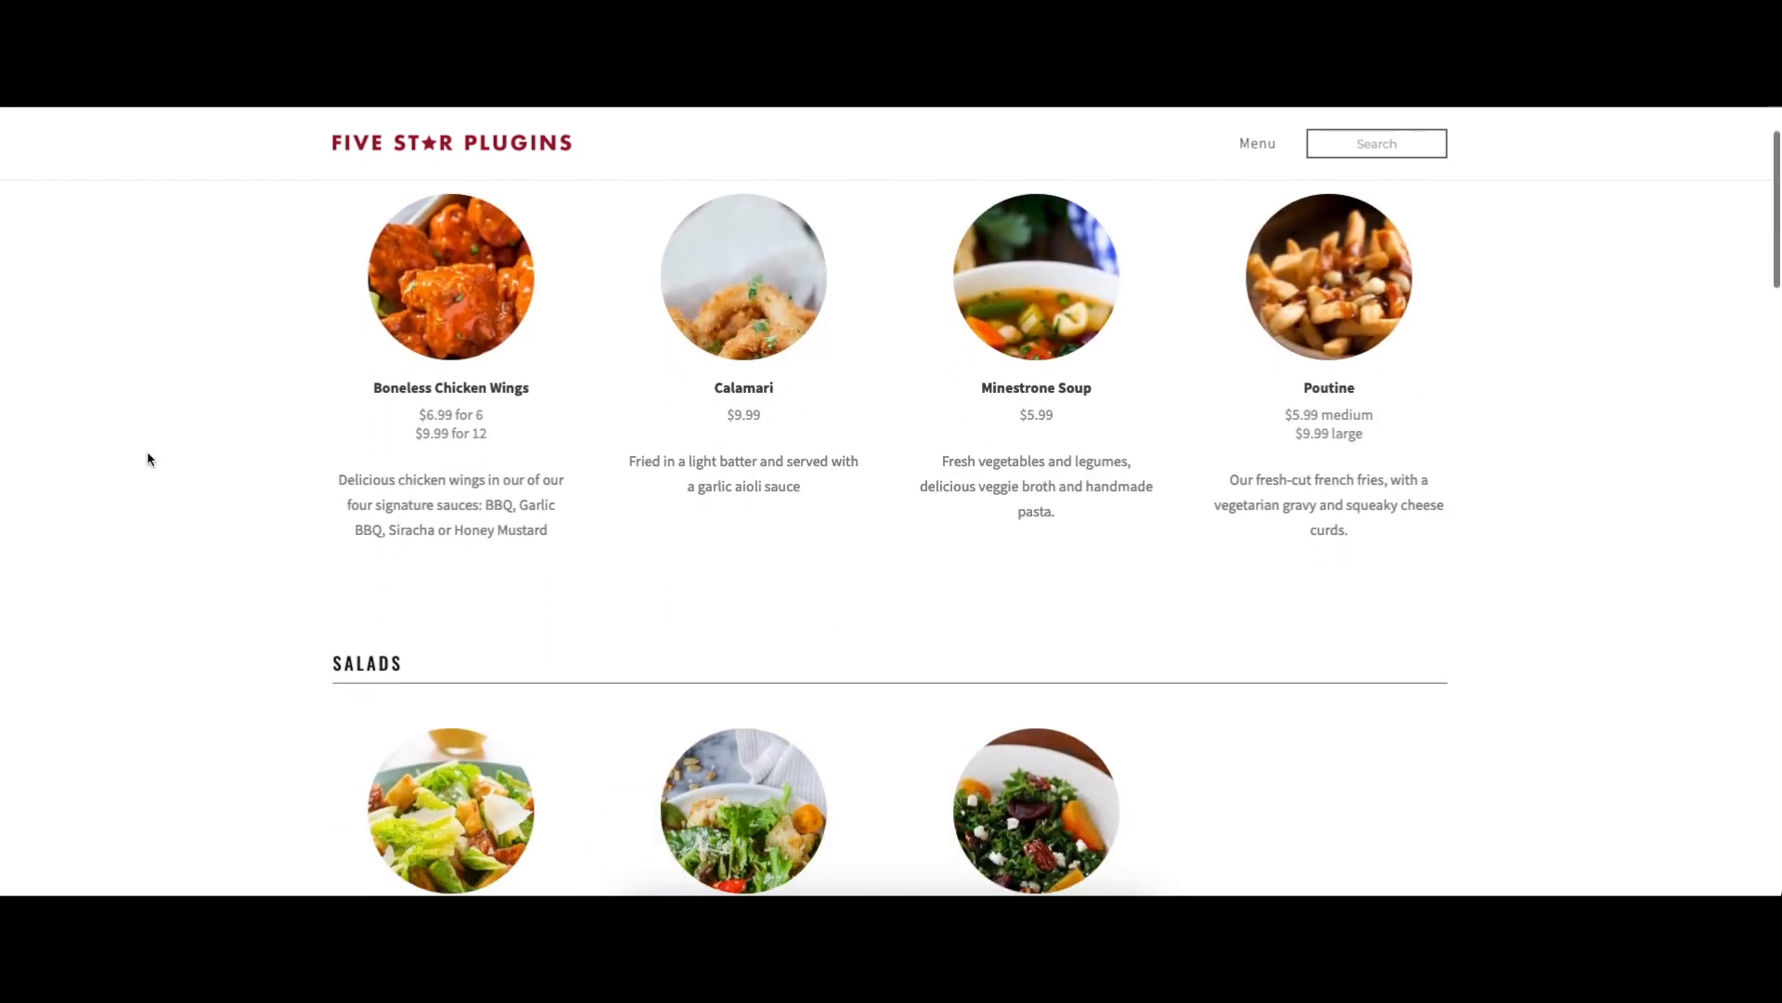
{"action": "scroll", "scroll_direction": "down", "scroll_amount": 3}
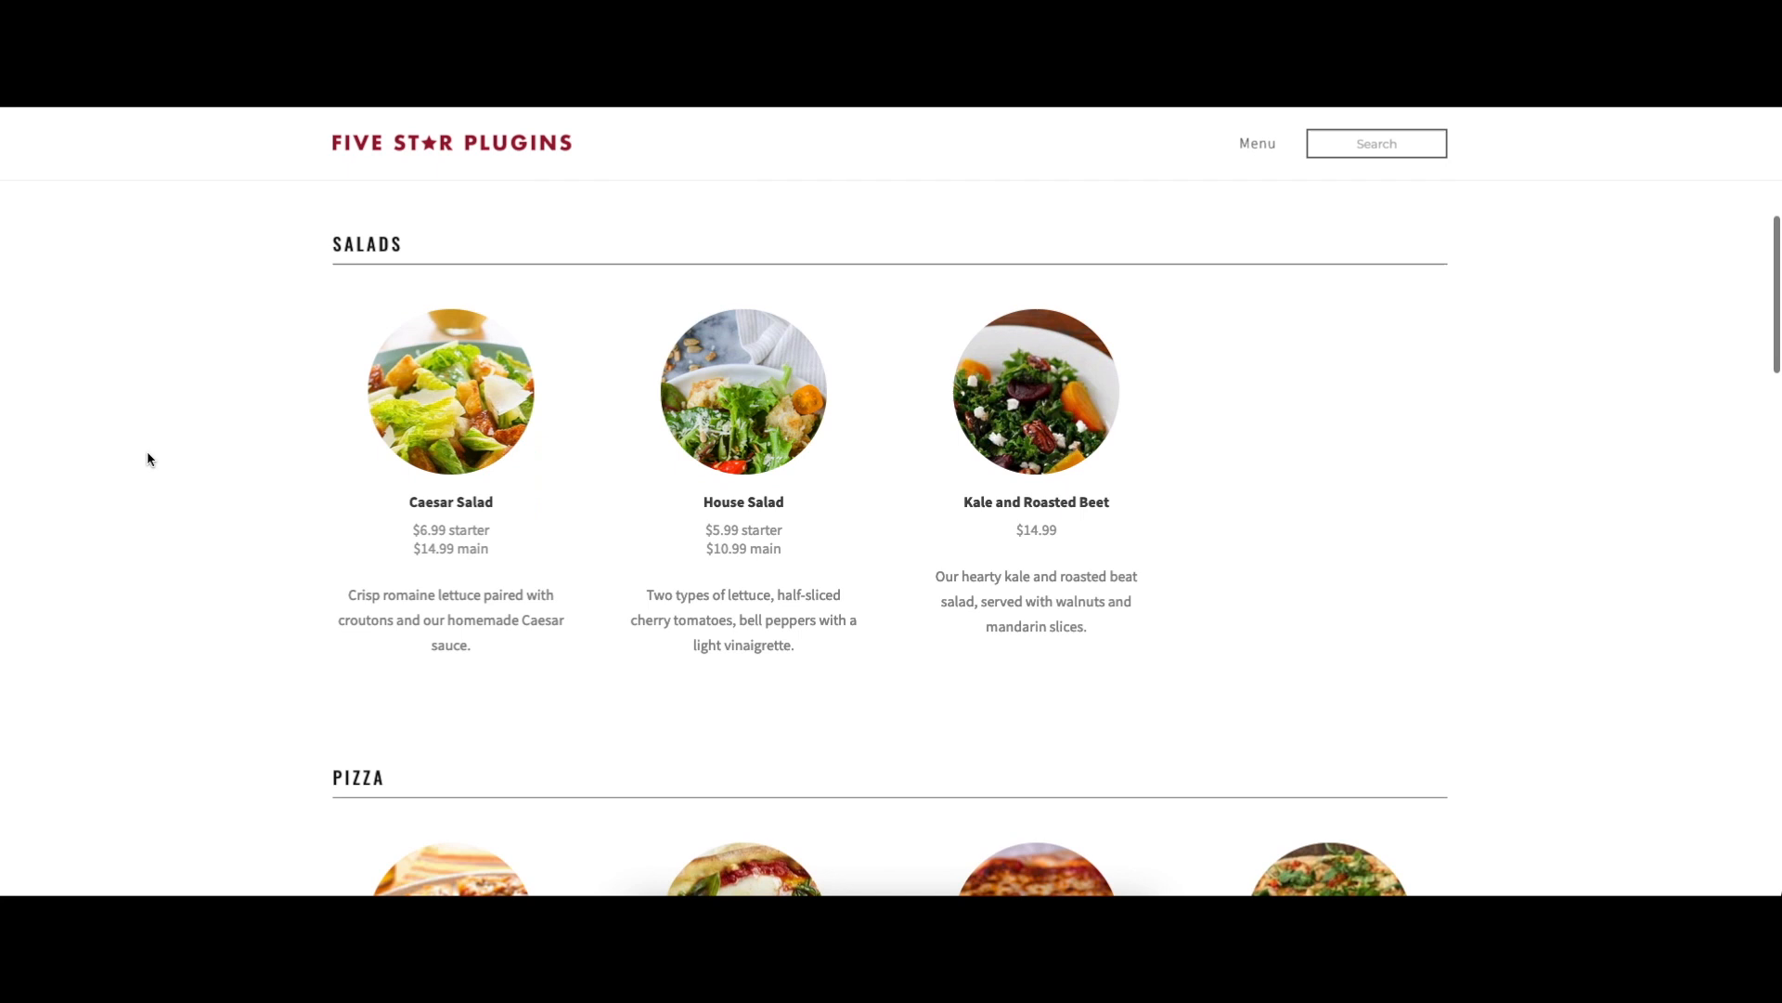
{"action": "scroll", "scroll_direction": "down", "scroll_amount": 3}
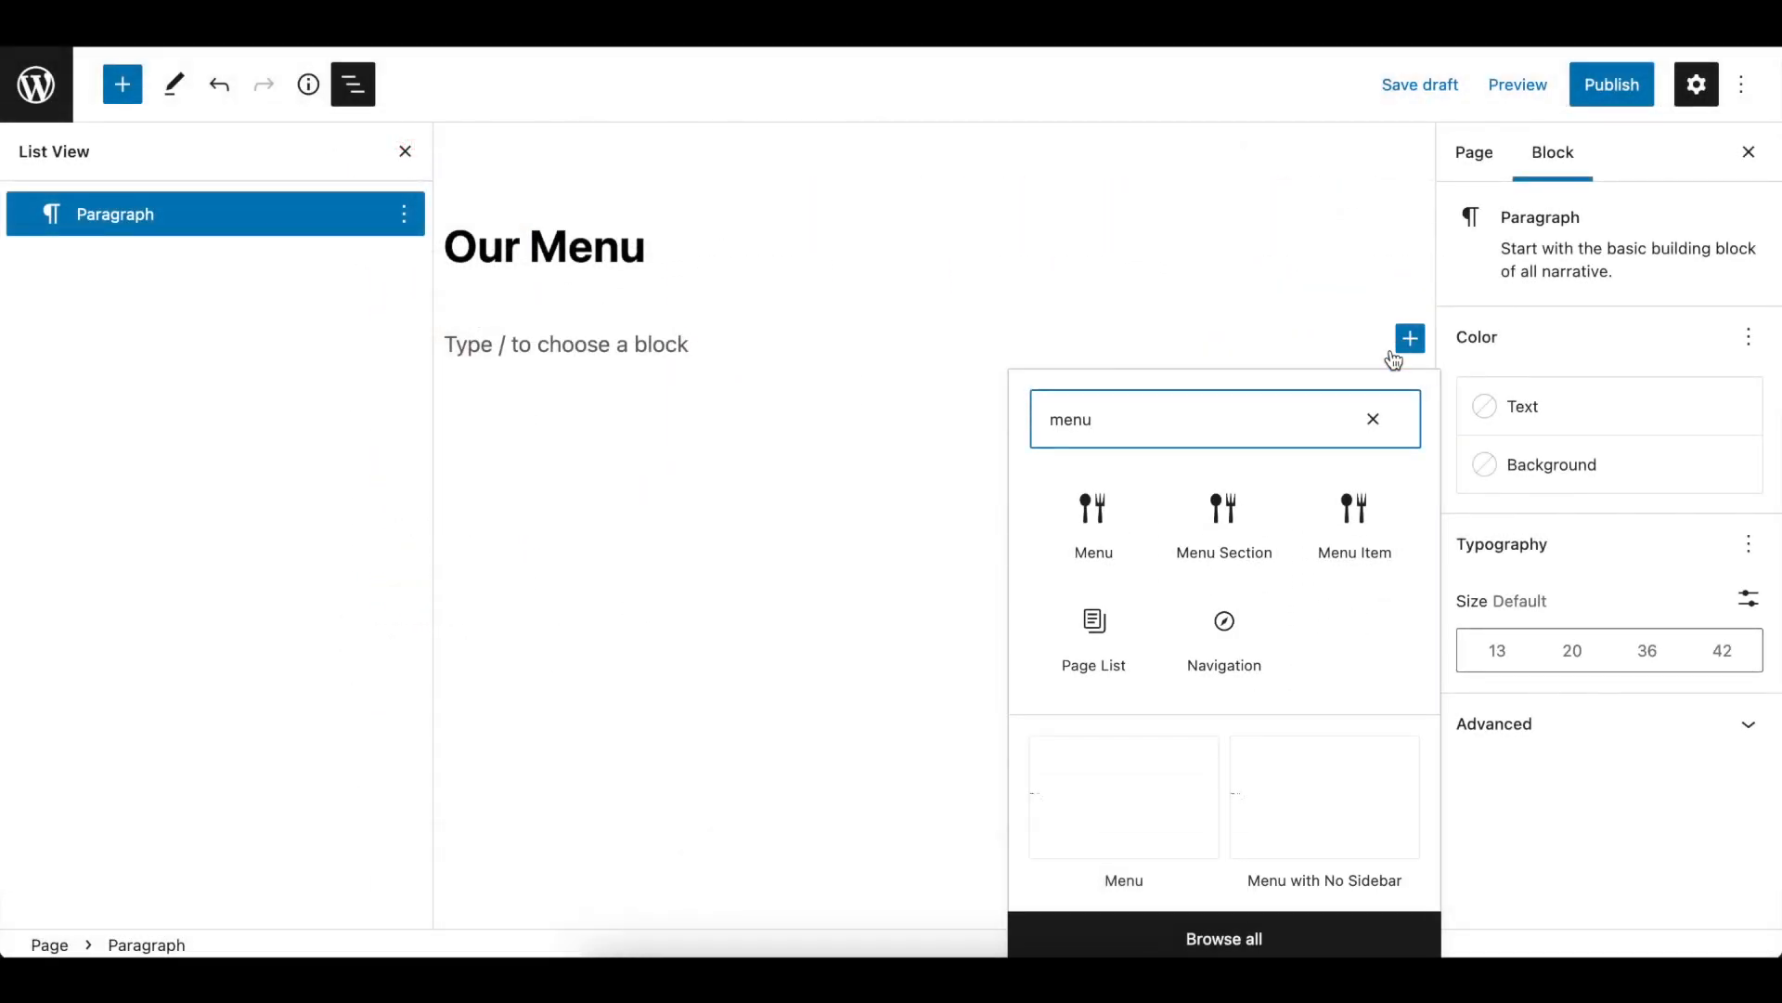
Step: Insert a restaurant Menu block and set its Select a Menu option to 'Menu'
{"action": "left_click", "coordinate": [1092, 512]}
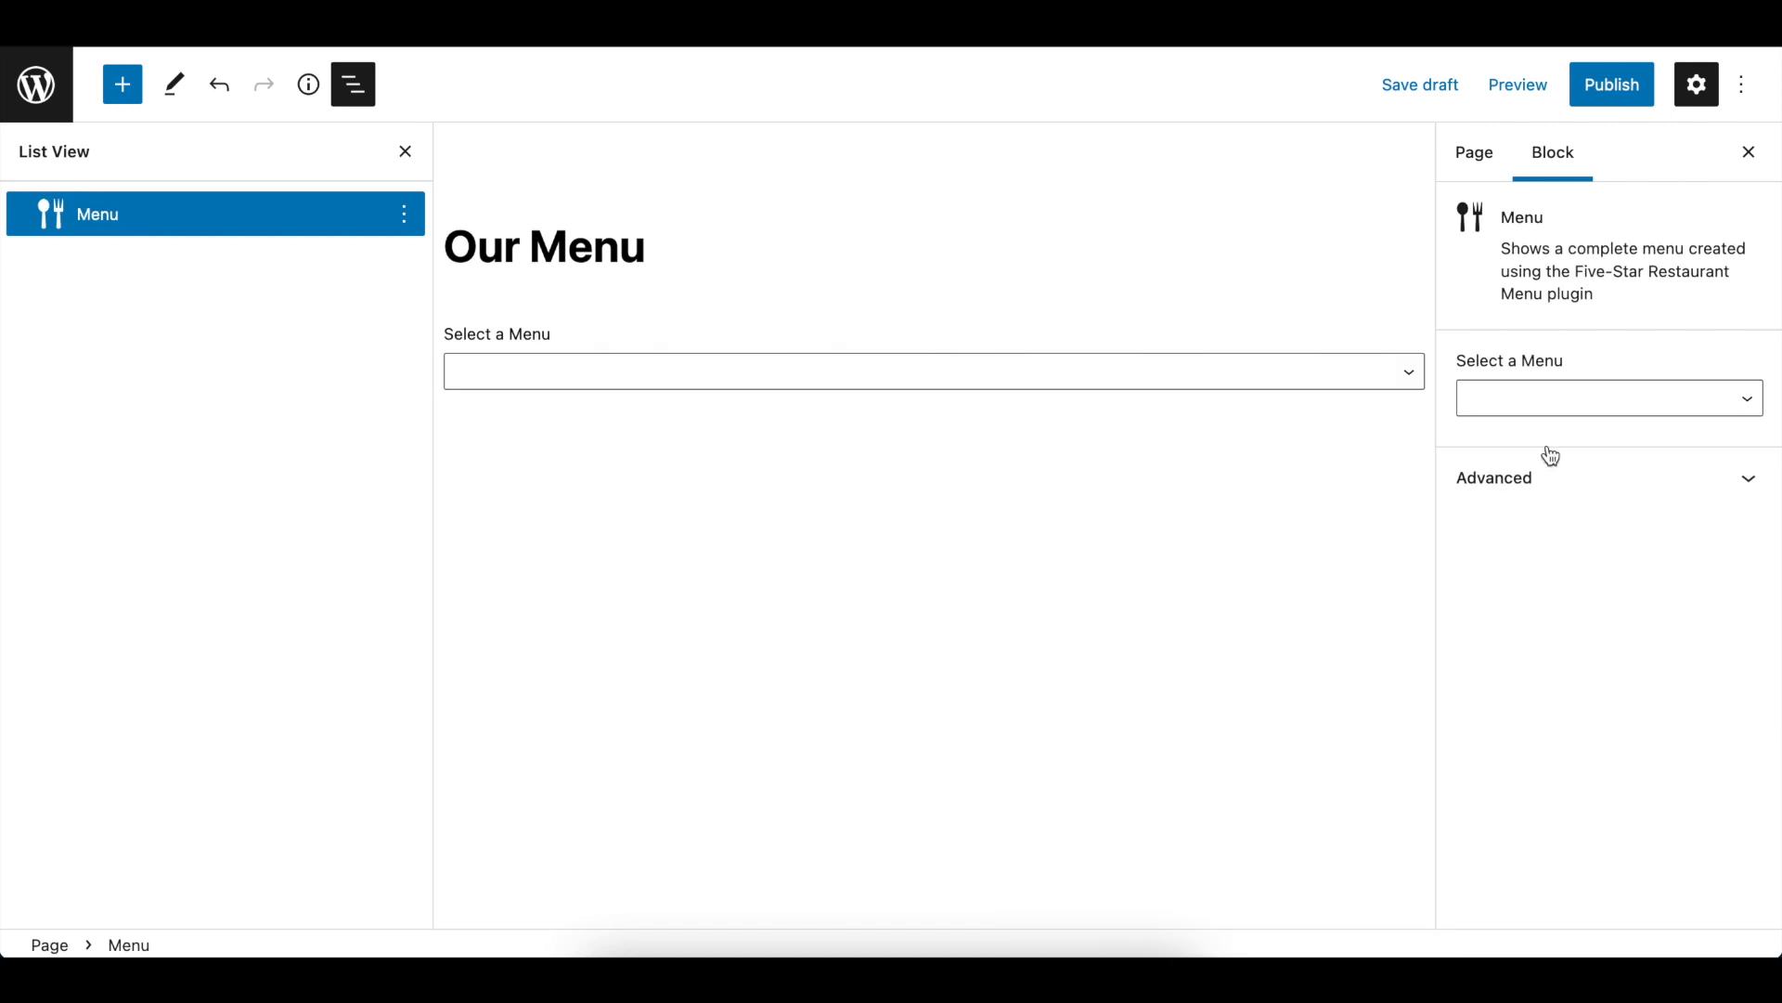
{"action": "left_click", "coordinate": [1608, 398]}
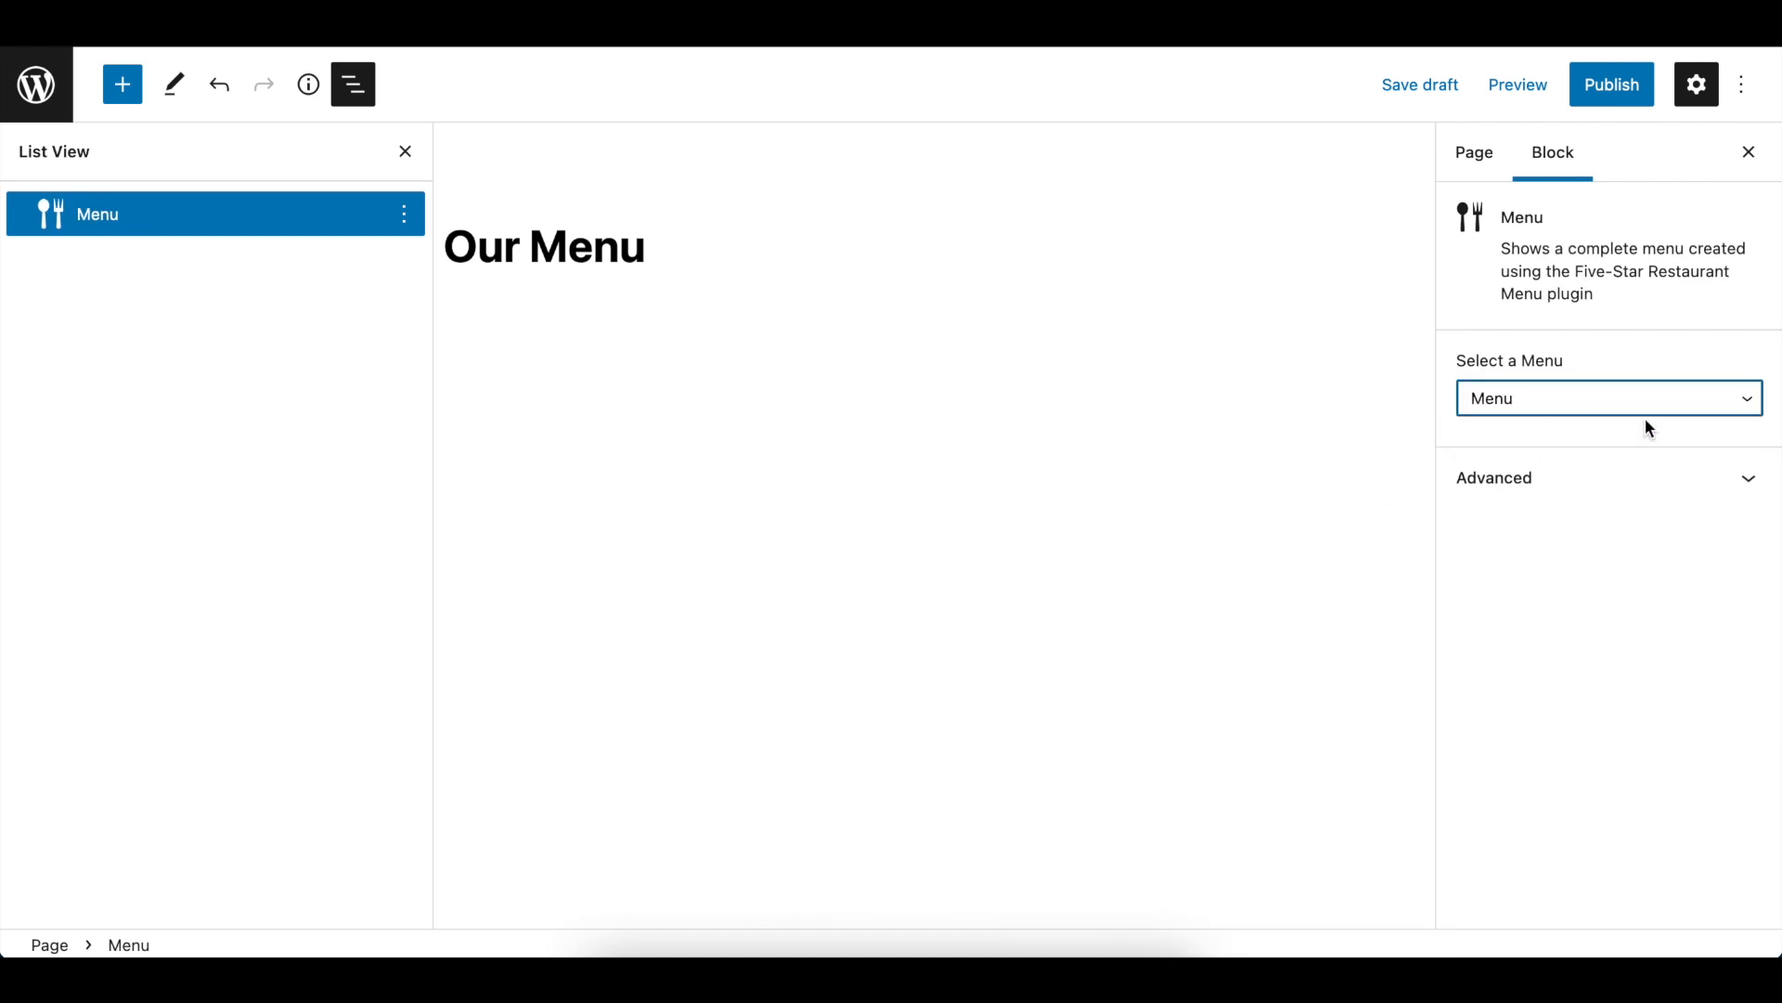
{"action": "left_click", "coordinate": [1608, 397]}
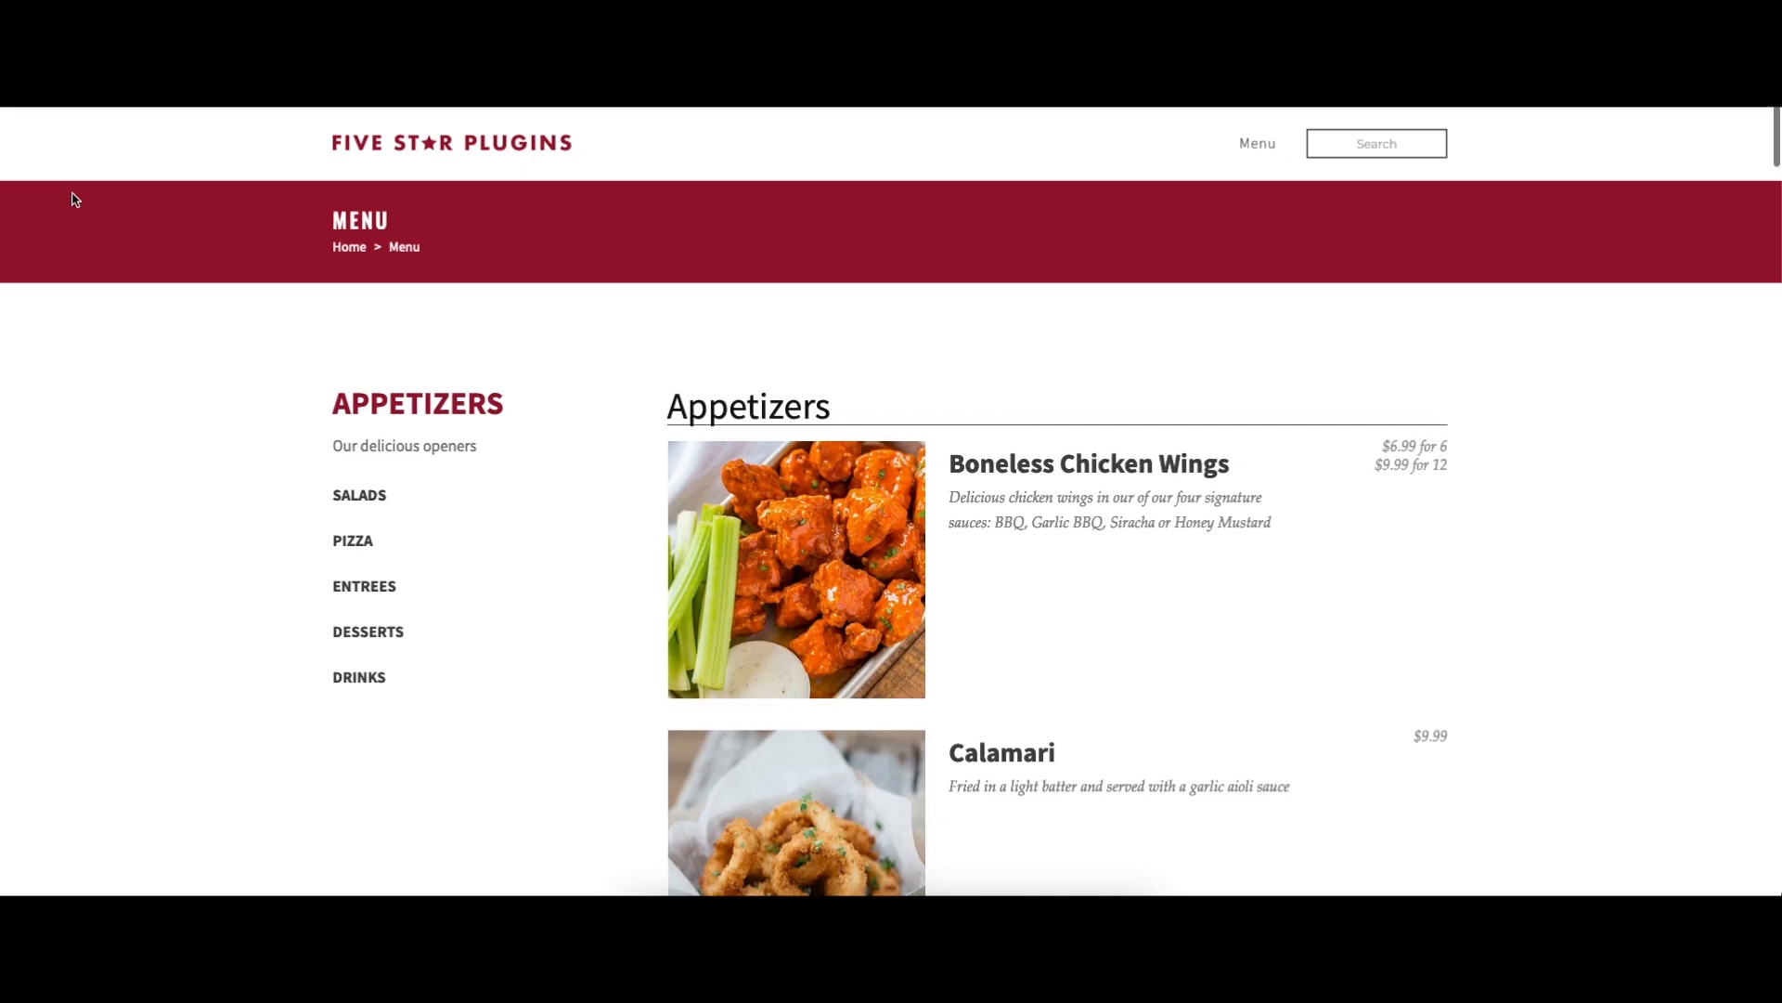
Step: In the Filtering panel, set Sorting to Name (Z -> A) so Poutine leads the Appetizers
{"action": "scroll", "scroll_direction": "down", "scroll_amount": 3}
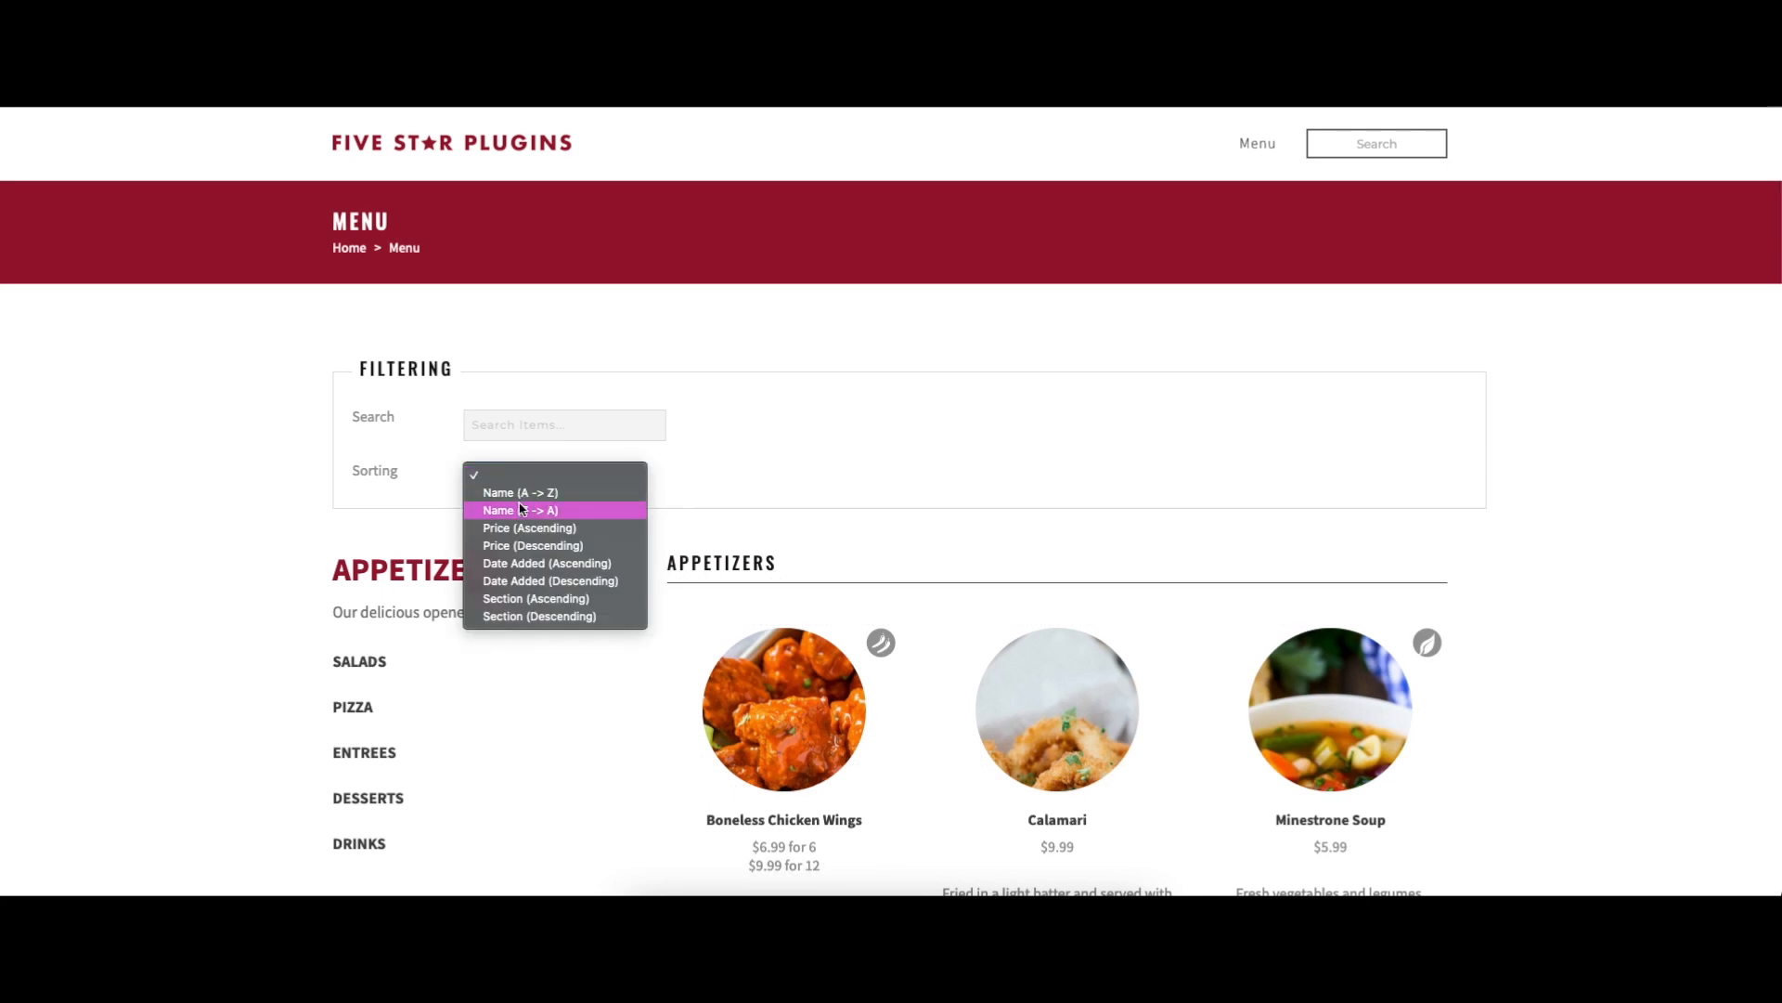
{"action": "left_click", "coordinate": [520, 509]}
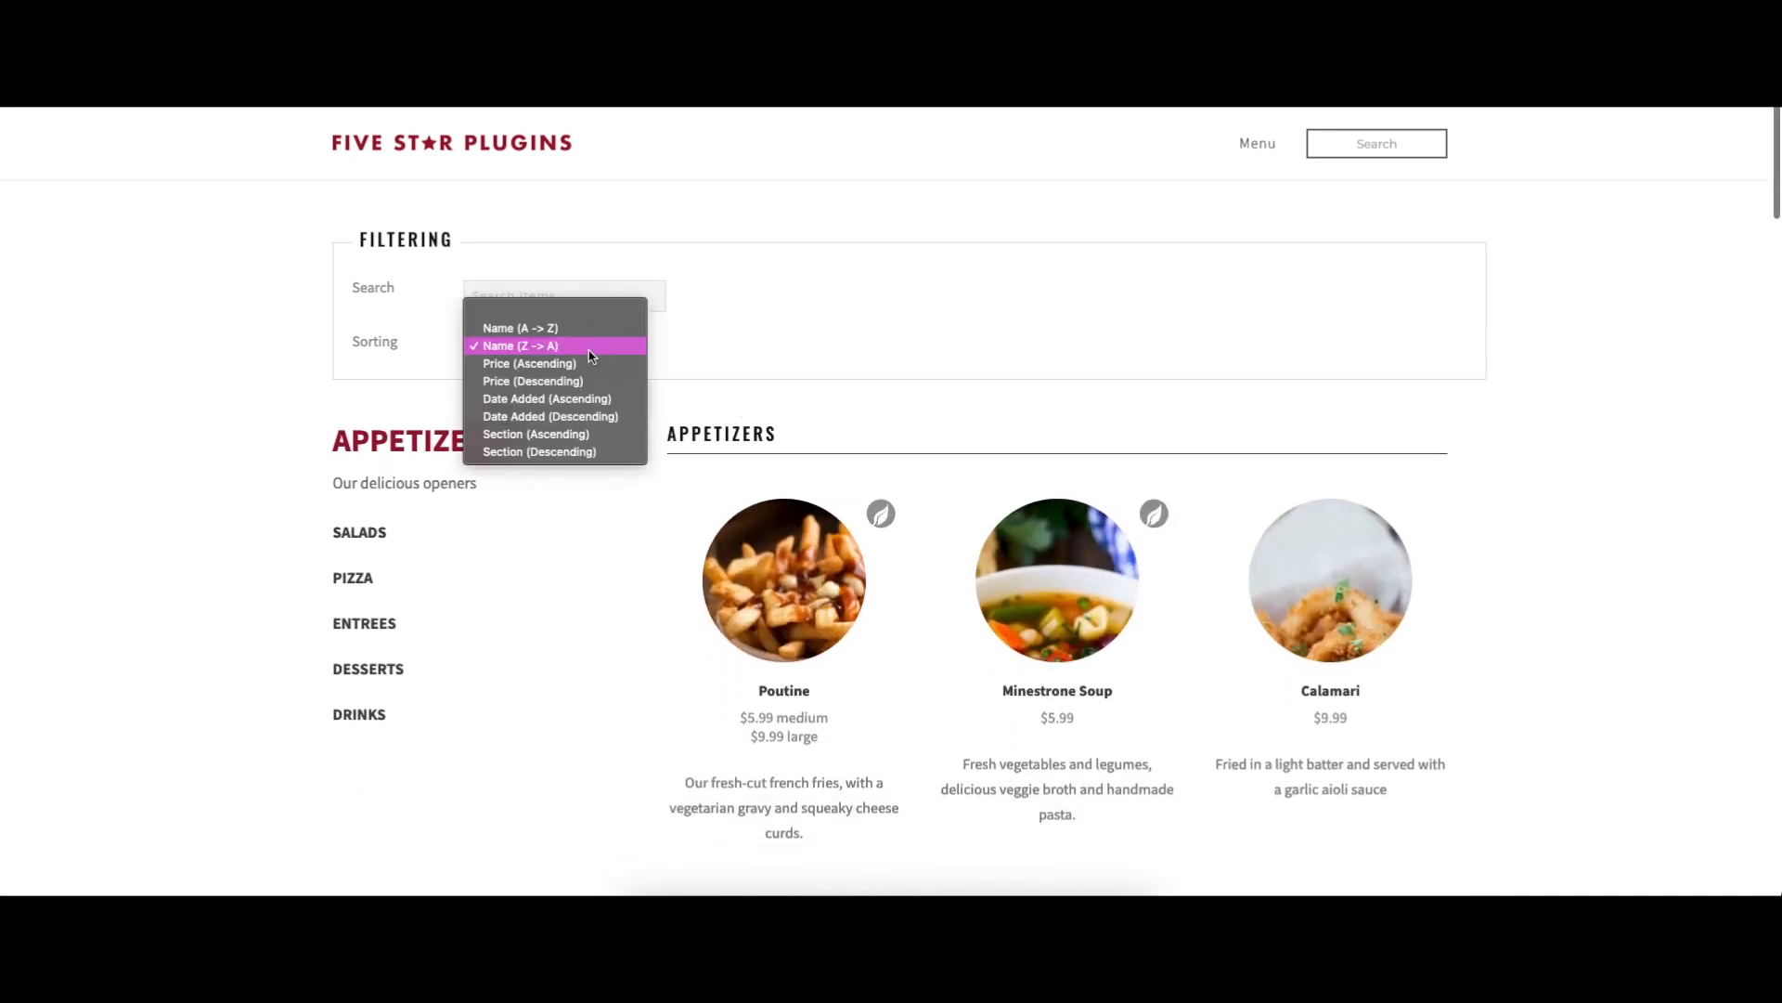
{"action": "left_click", "coordinate": [529, 362]}
{"action": "type", "text": "Medium ra"}
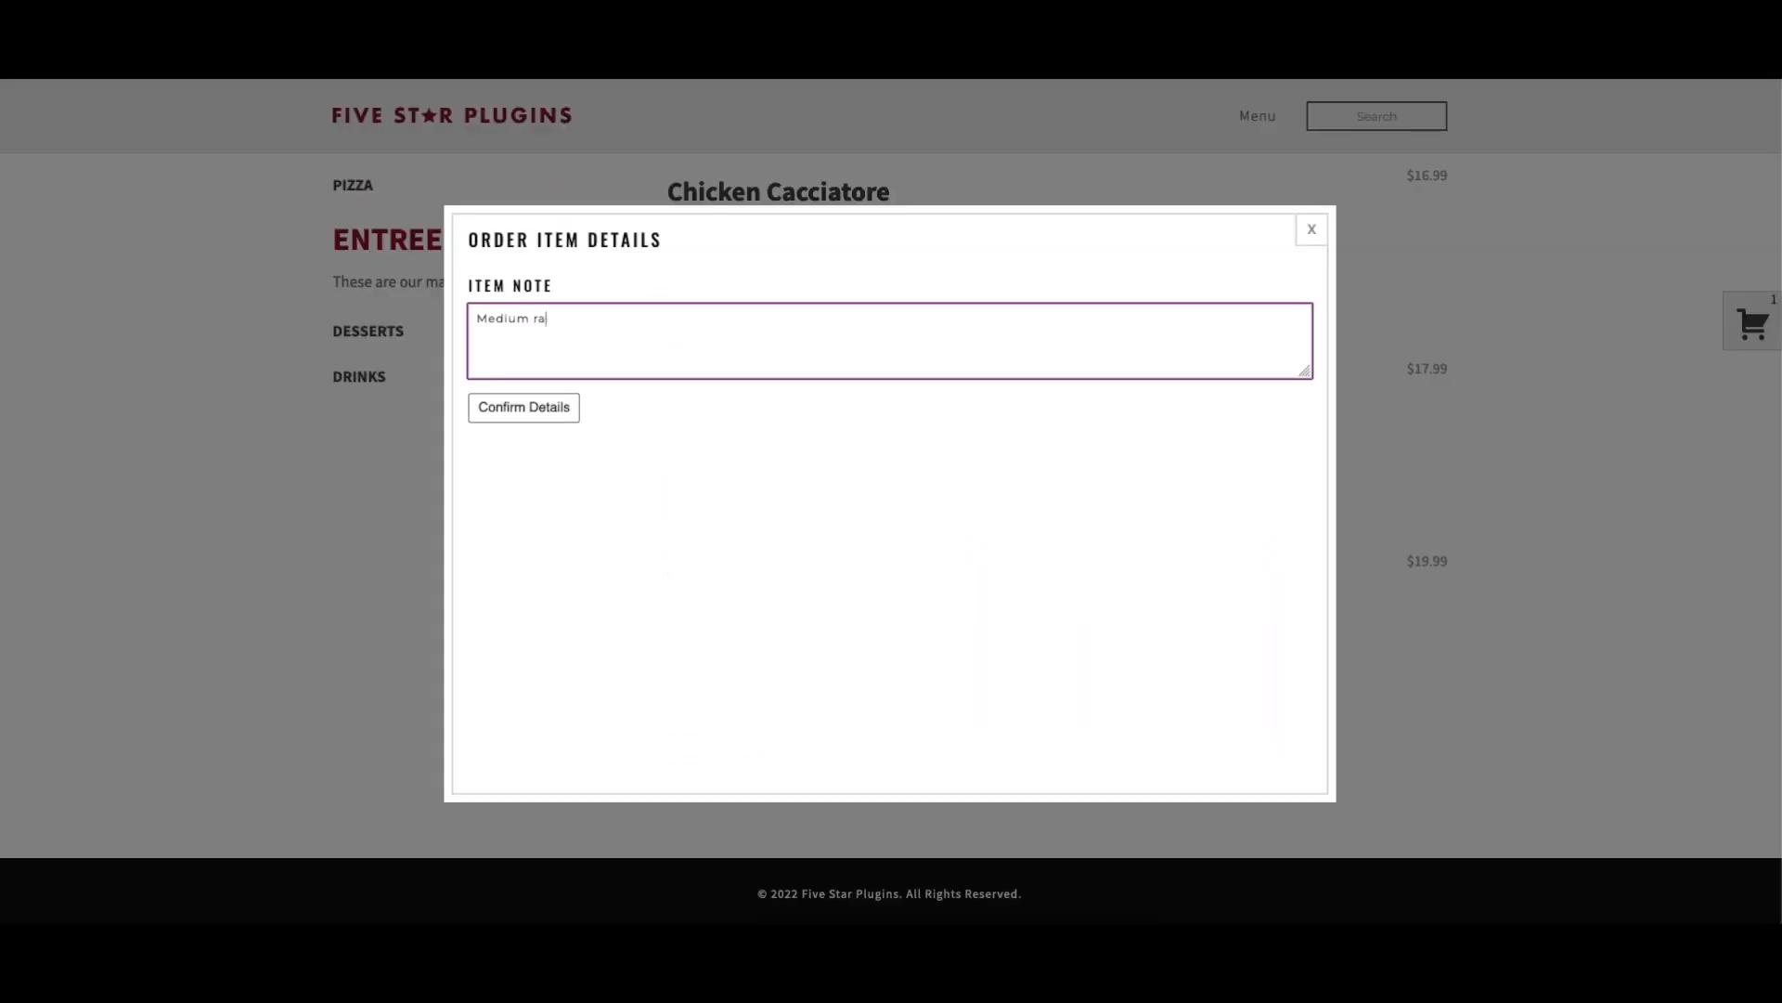
Step: Confirm the medium-rare steak note and choose Pay Online for the $28.98 order
{"action": "left_click", "coordinate": [524, 406]}
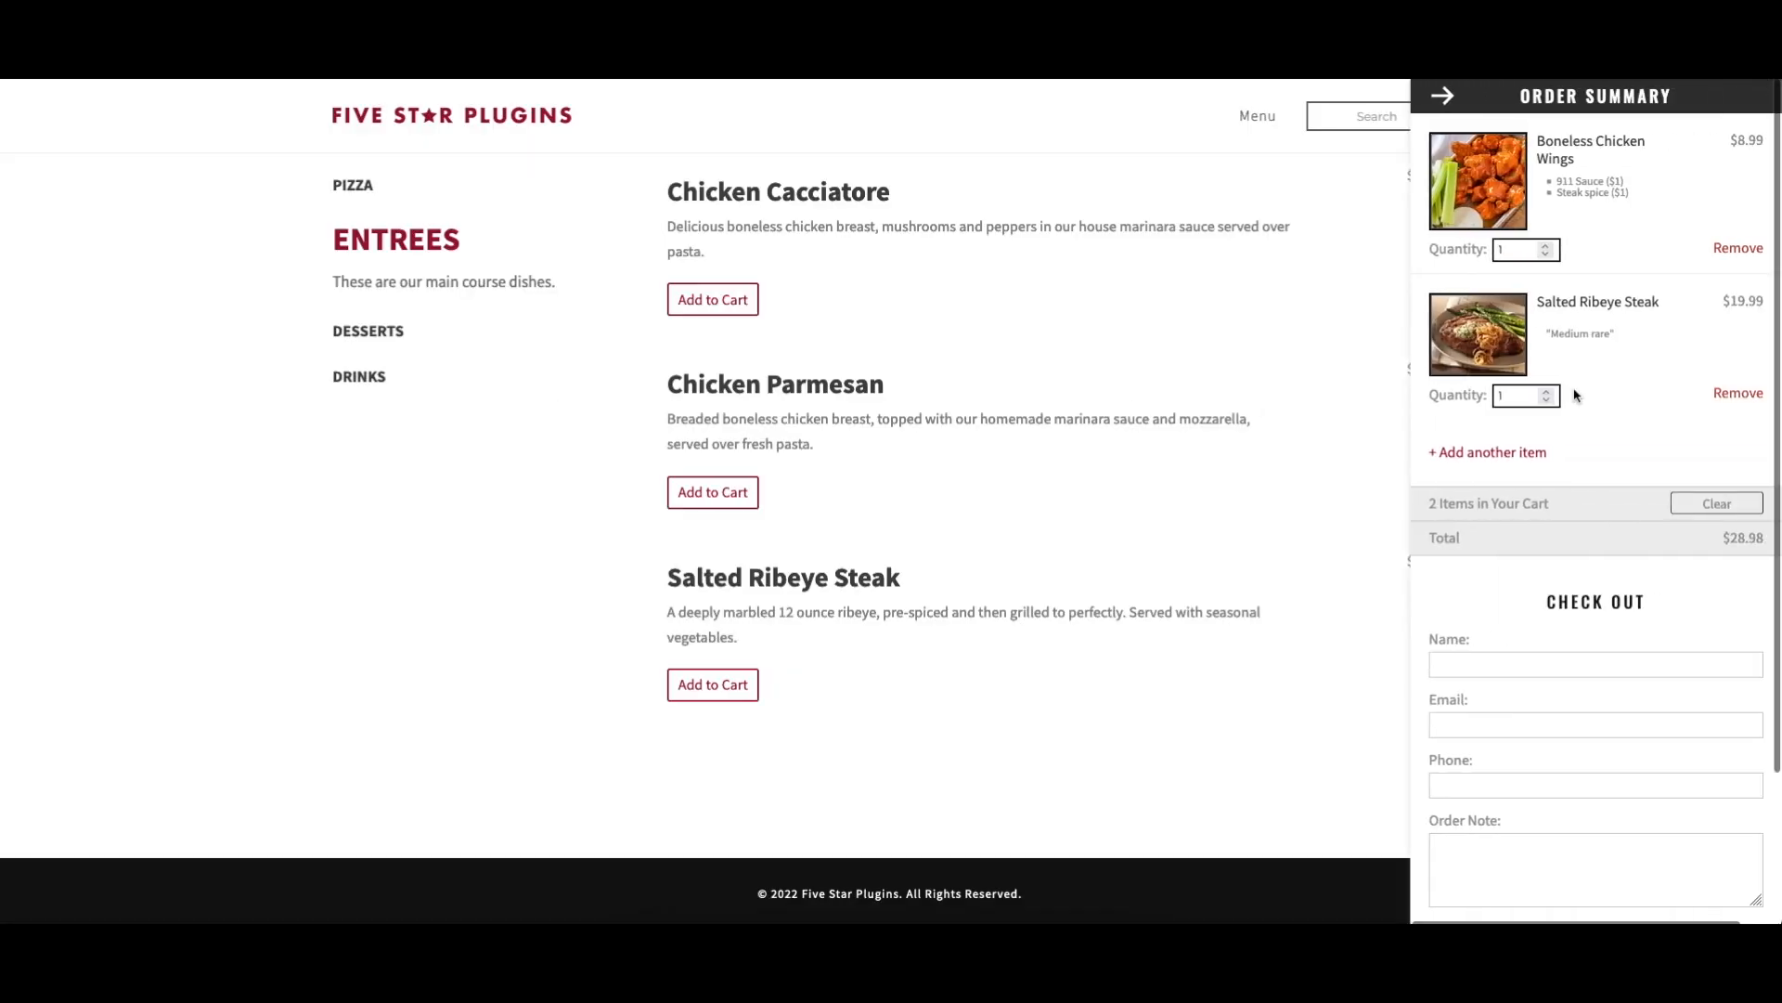
{"action": "scroll", "scroll_direction": "down", "scroll_amount": 3}
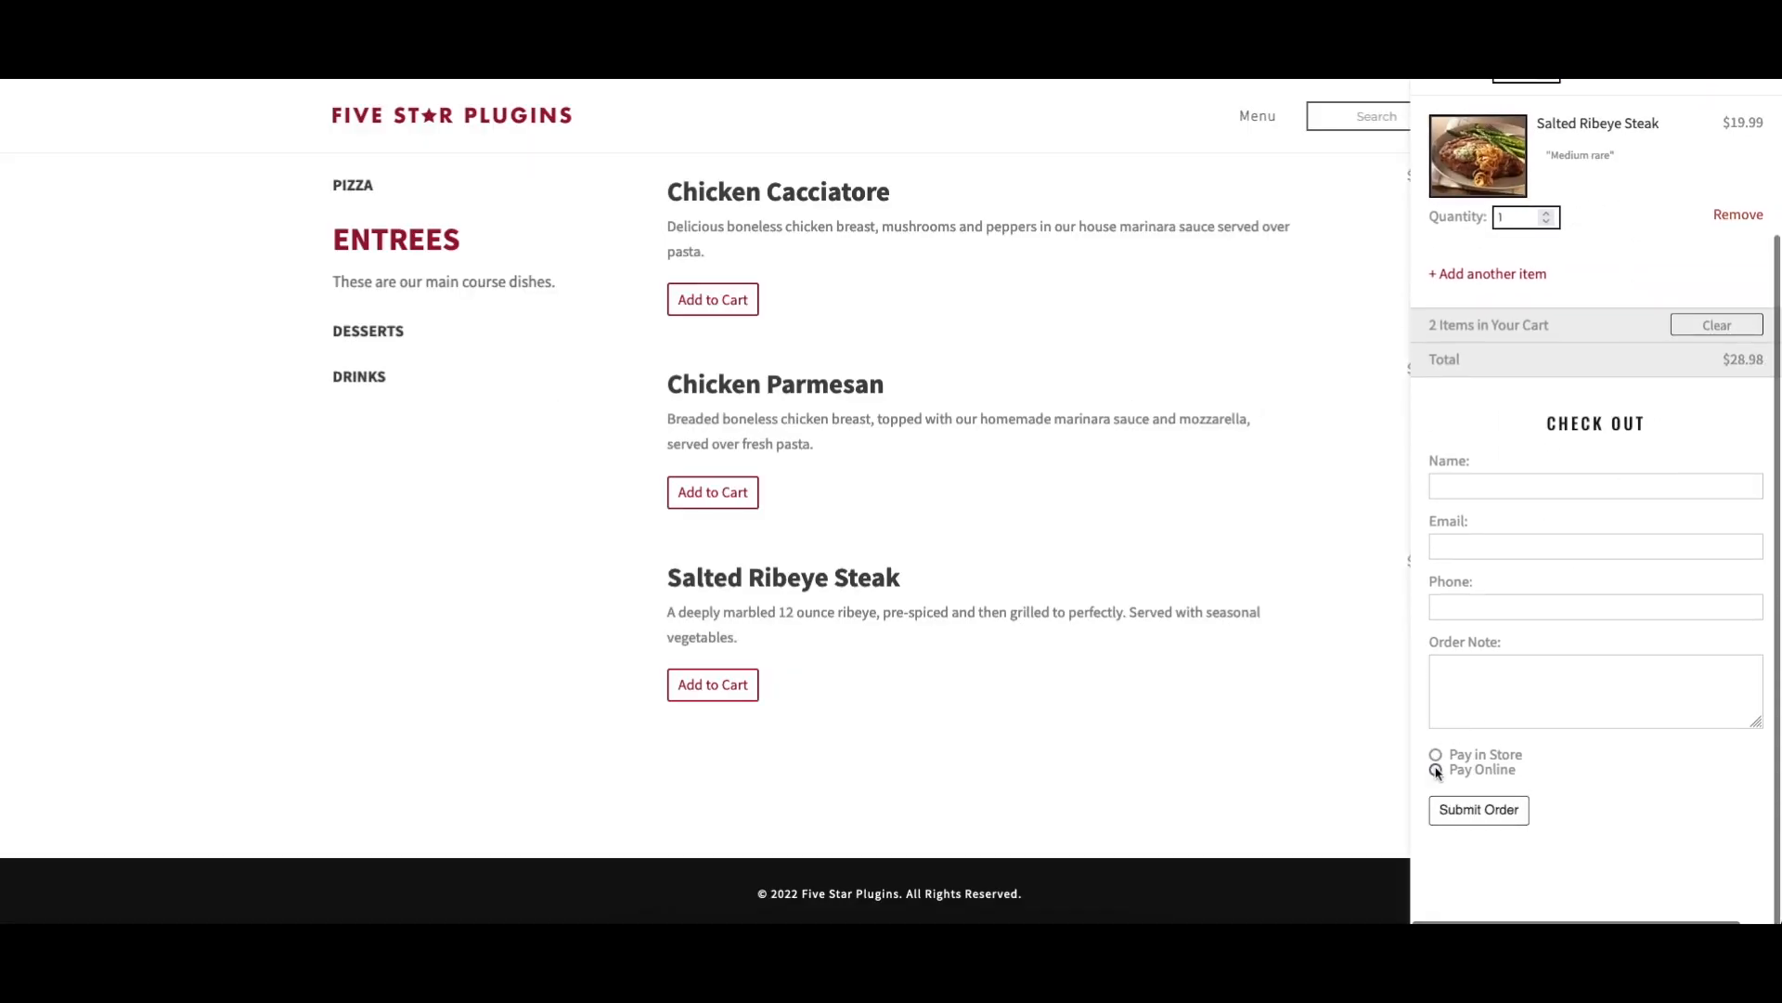
{"action": "left_click", "coordinate": [1435, 768]}
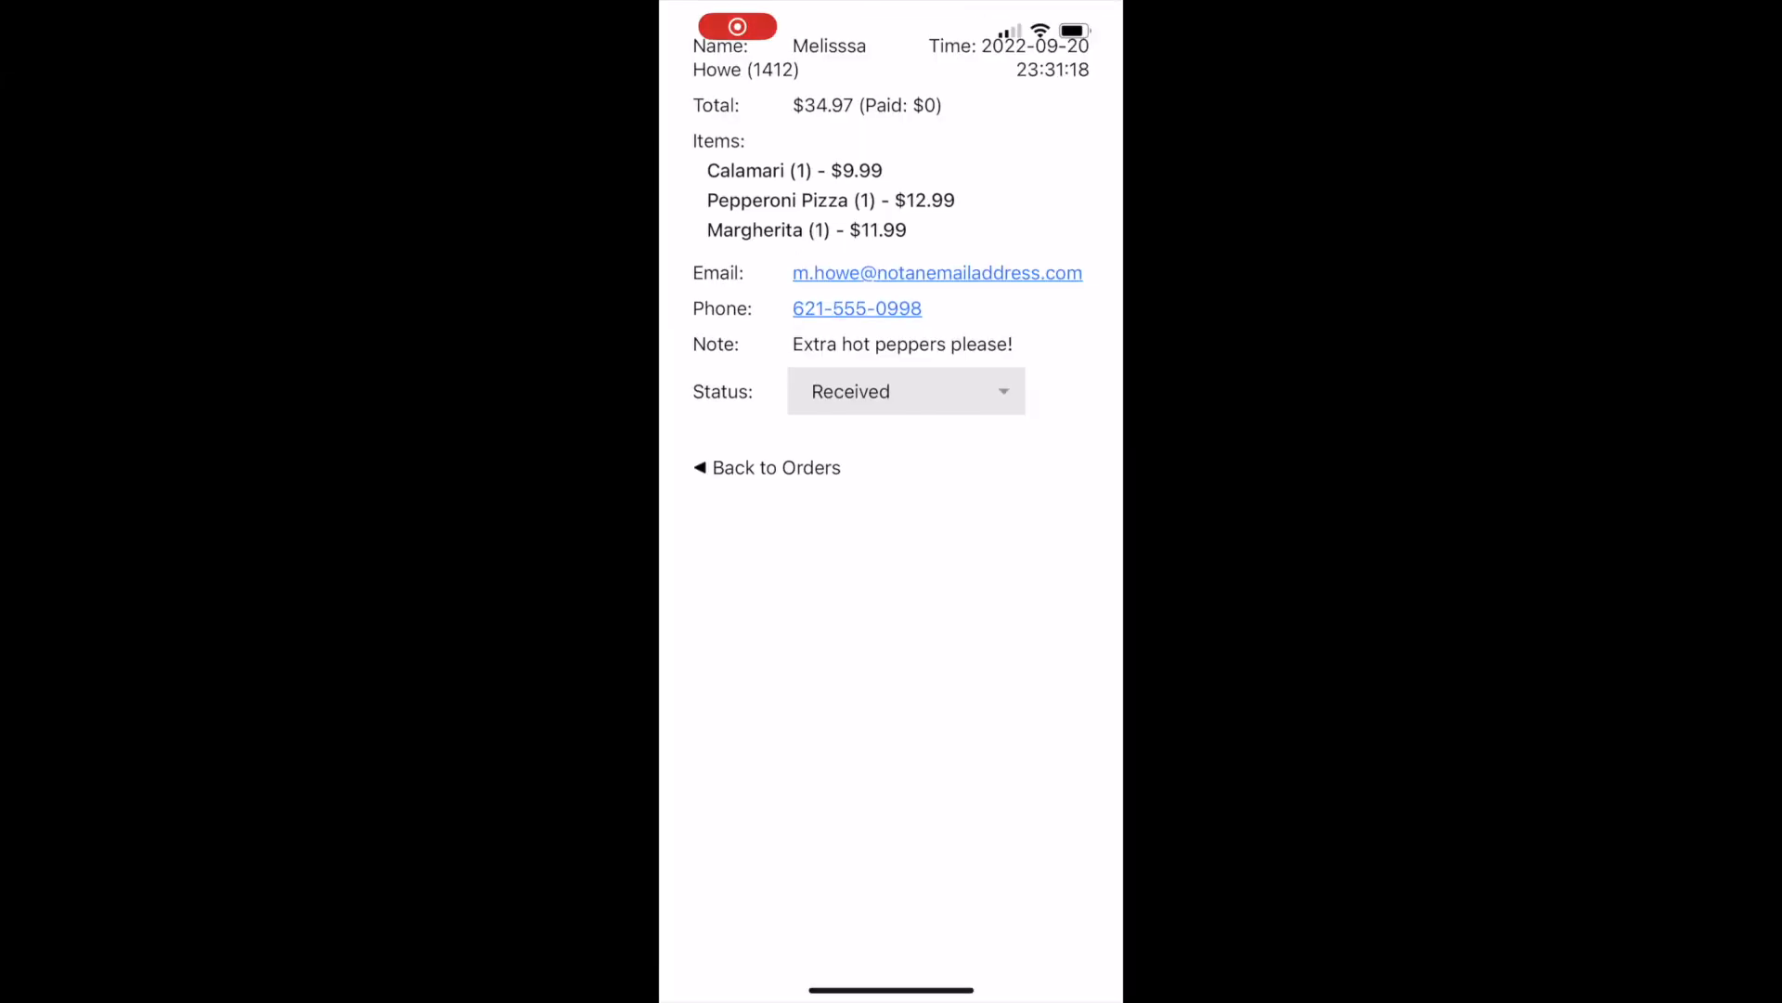
Step: Mark the pizza order Accepted in the manager app, then install the Five Star Restaurant Menu plugin
{"action": "left_click", "coordinate": [906, 392]}
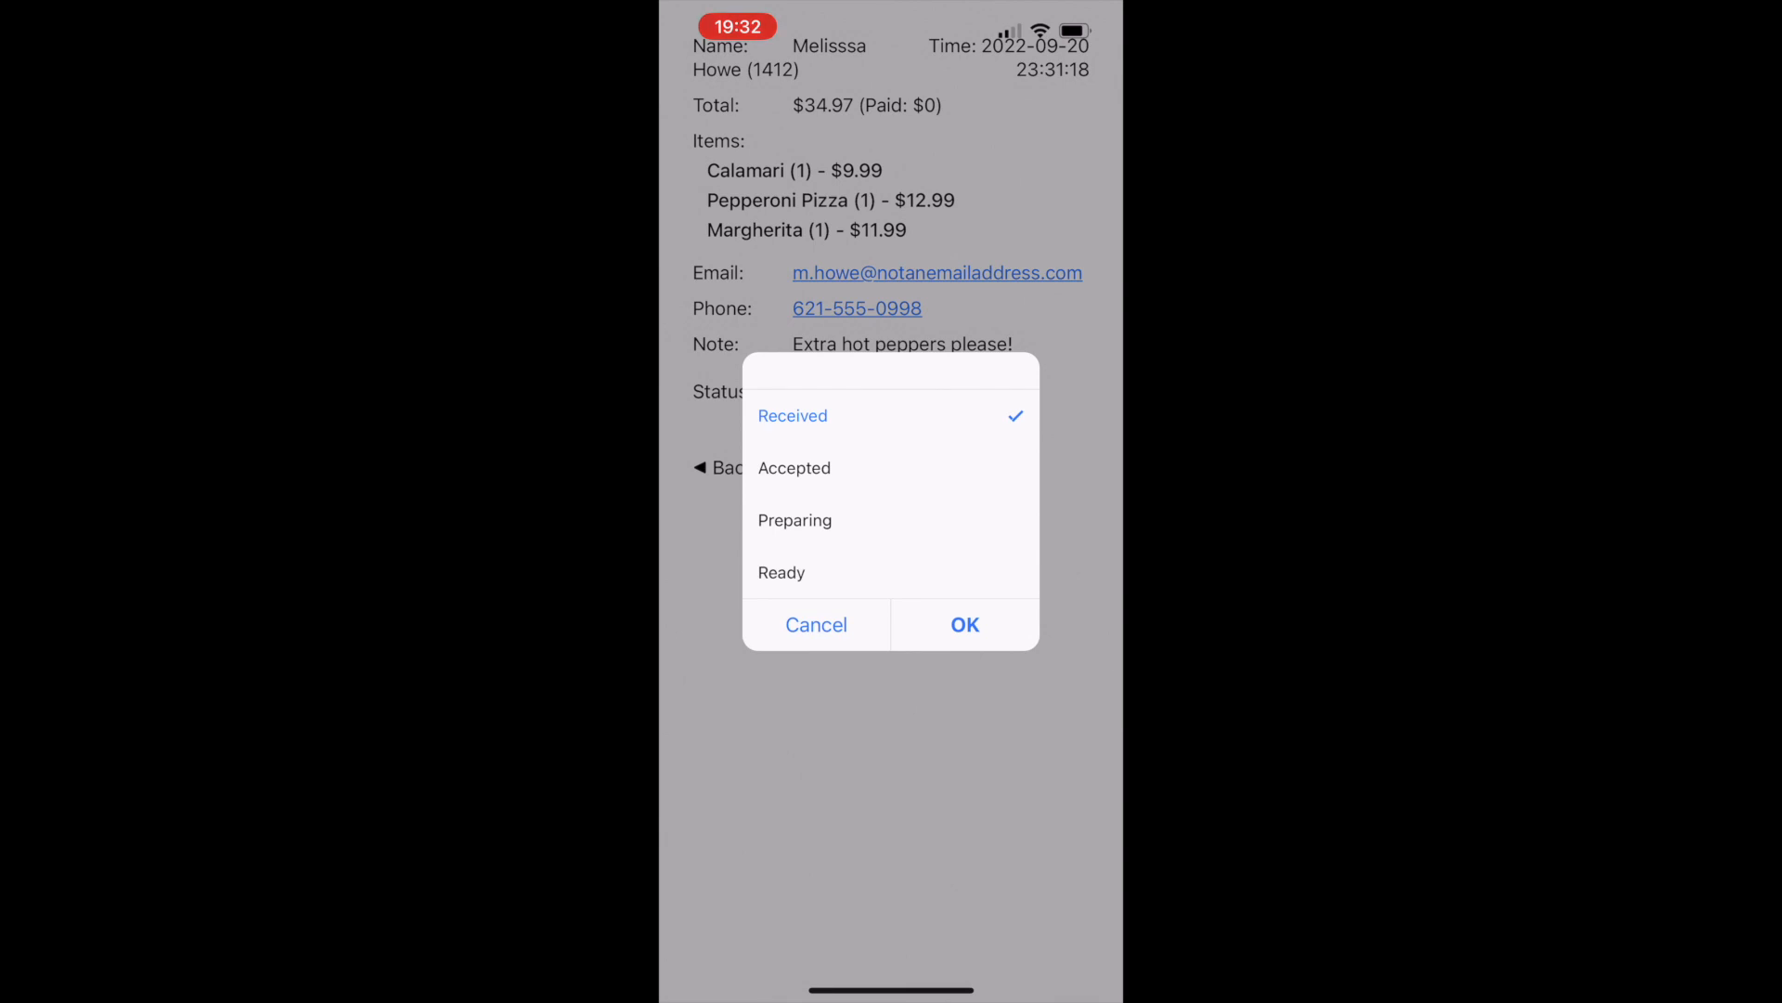
{"action": "left_click", "coordinate": [792, 468]}
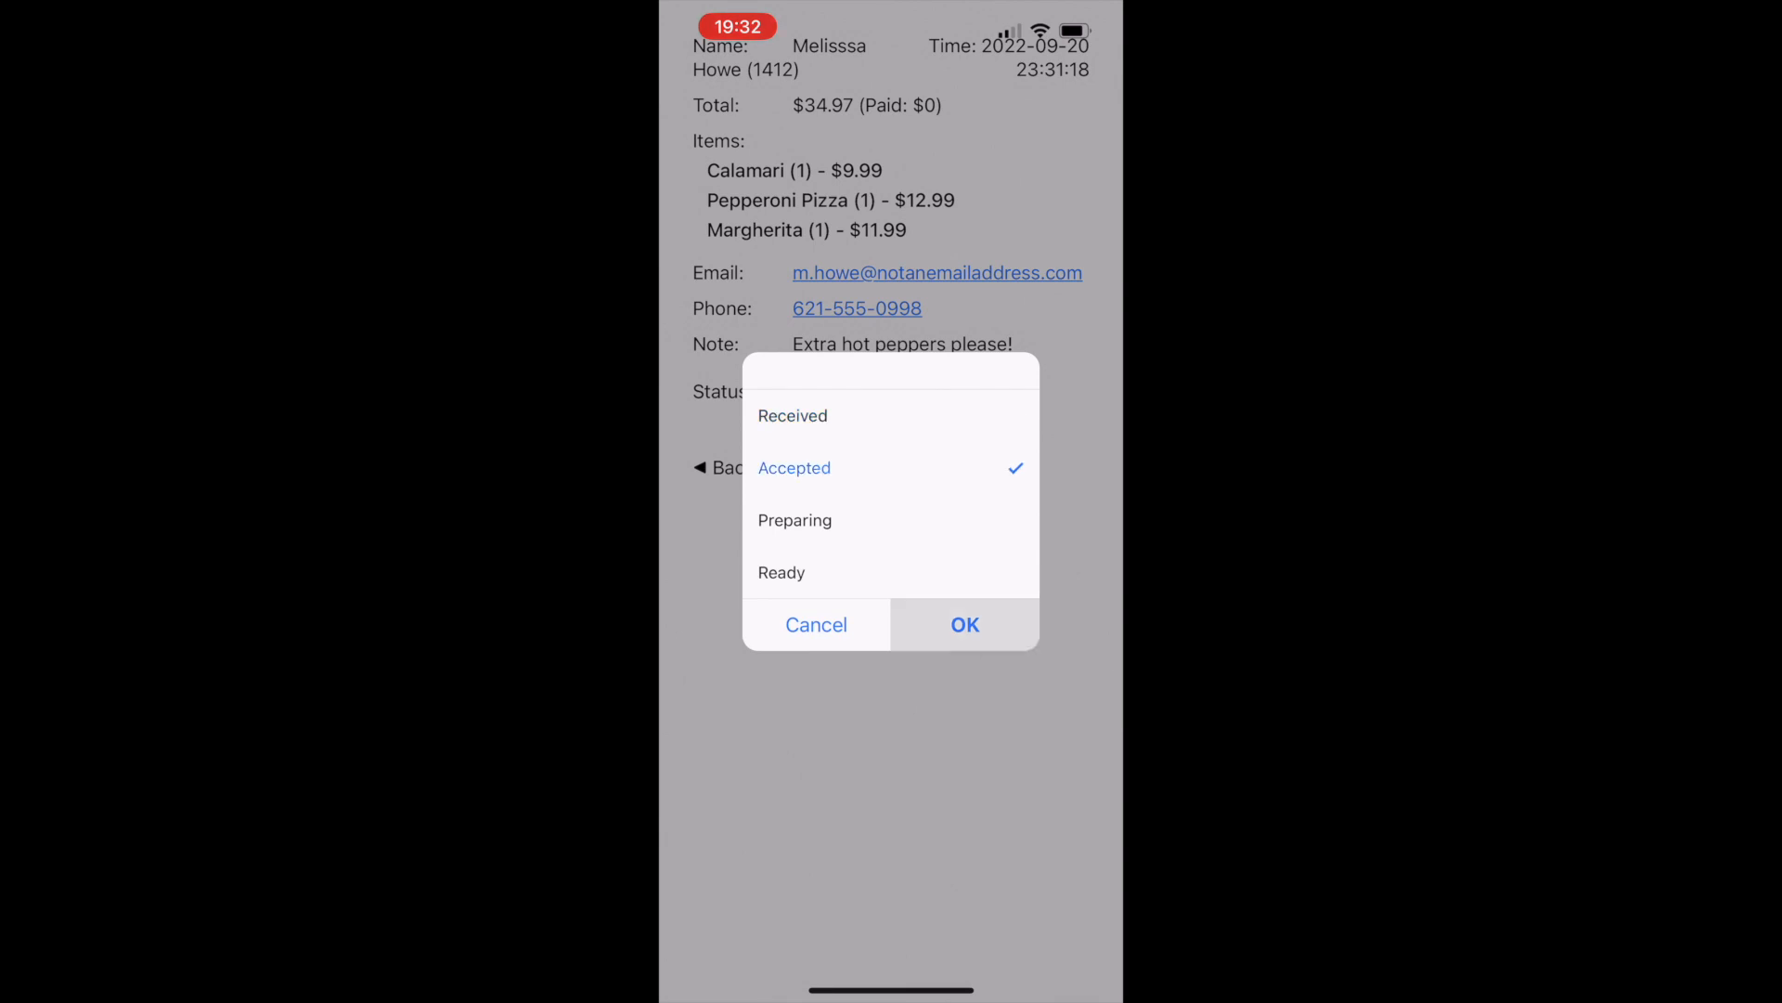
{"action": "left_click", "coordinate": [964, 624]}
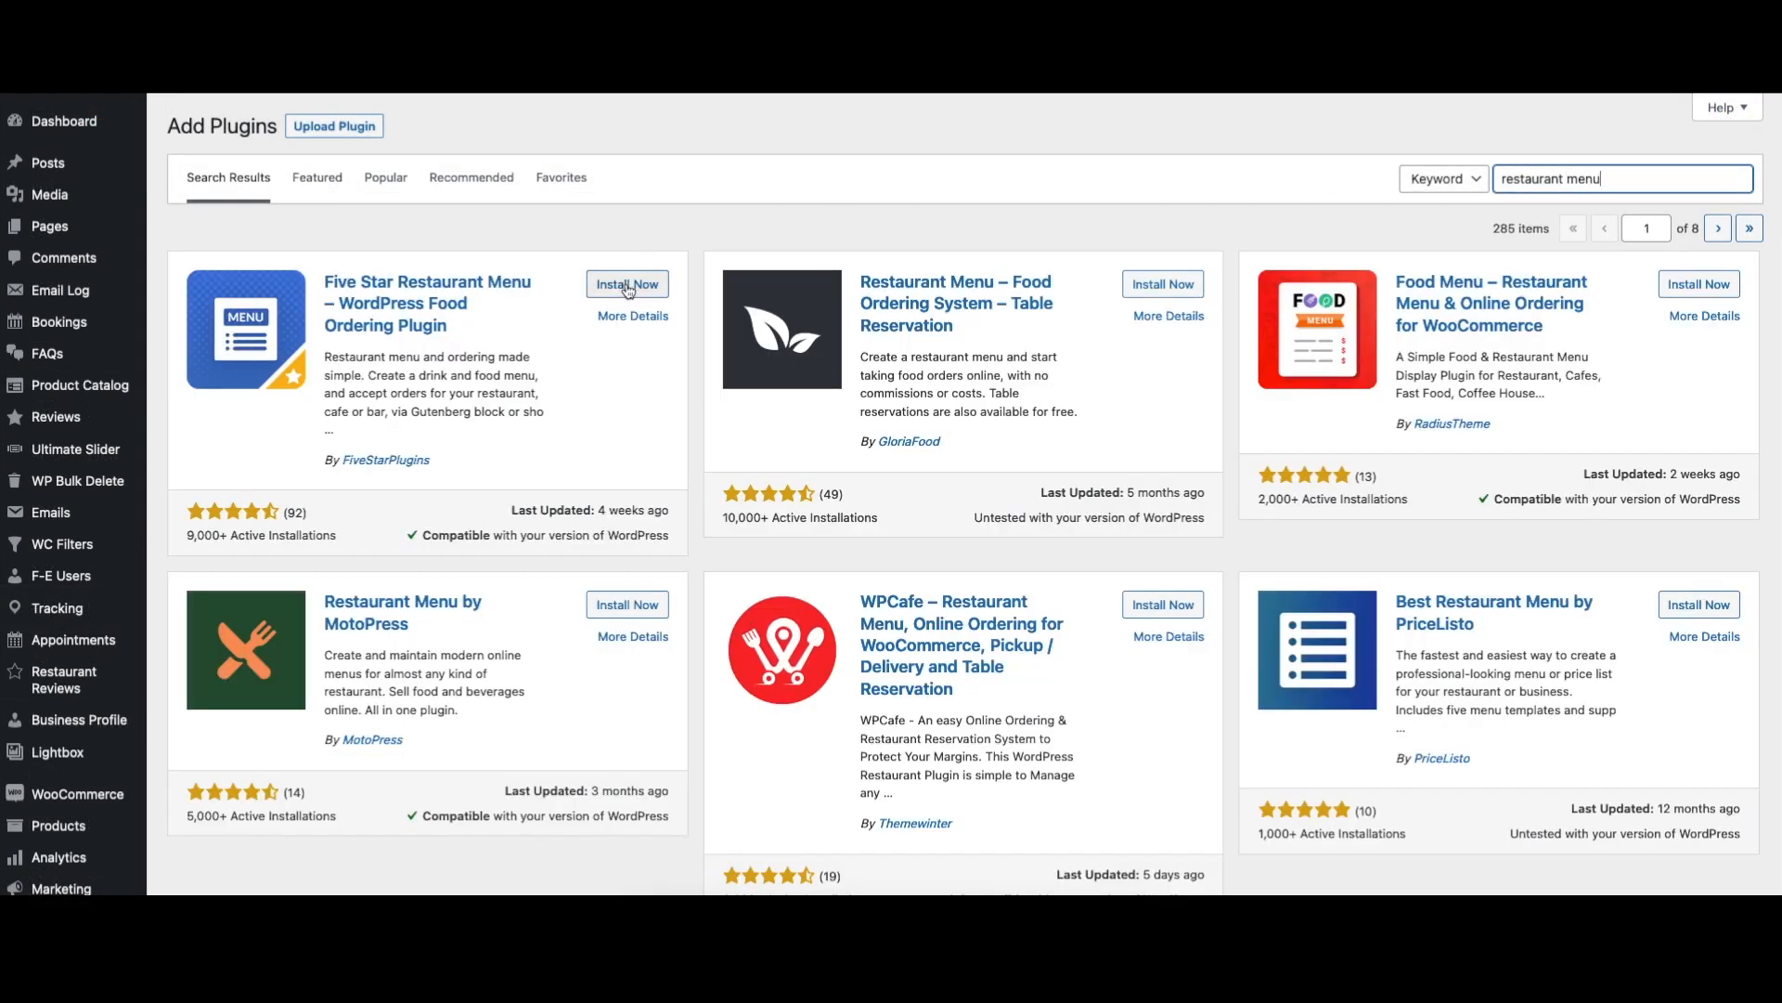
{"action": "left_click", "coordinate": [625, 282]}
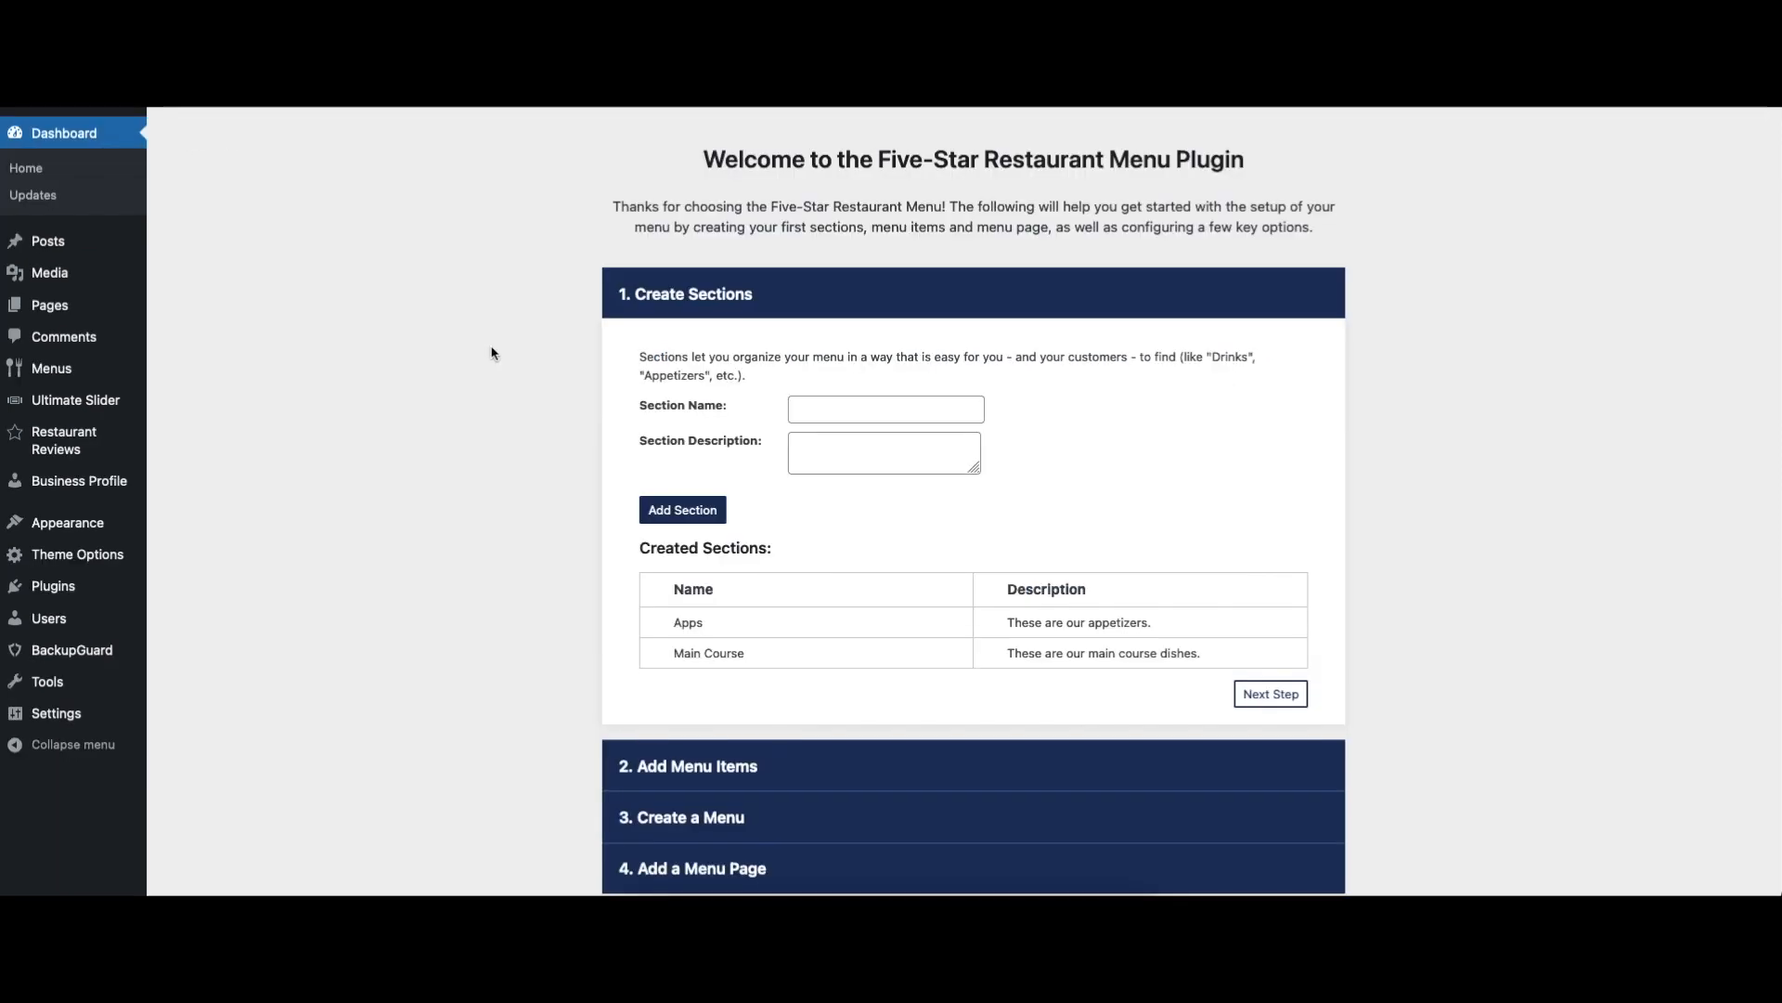
Step: Advance the setup wizard from Create Sections to Add Menu Items, listing Pizza and Salad
{"action": "scroll", "scroll_direction": "down", "scroll_amount": 3}
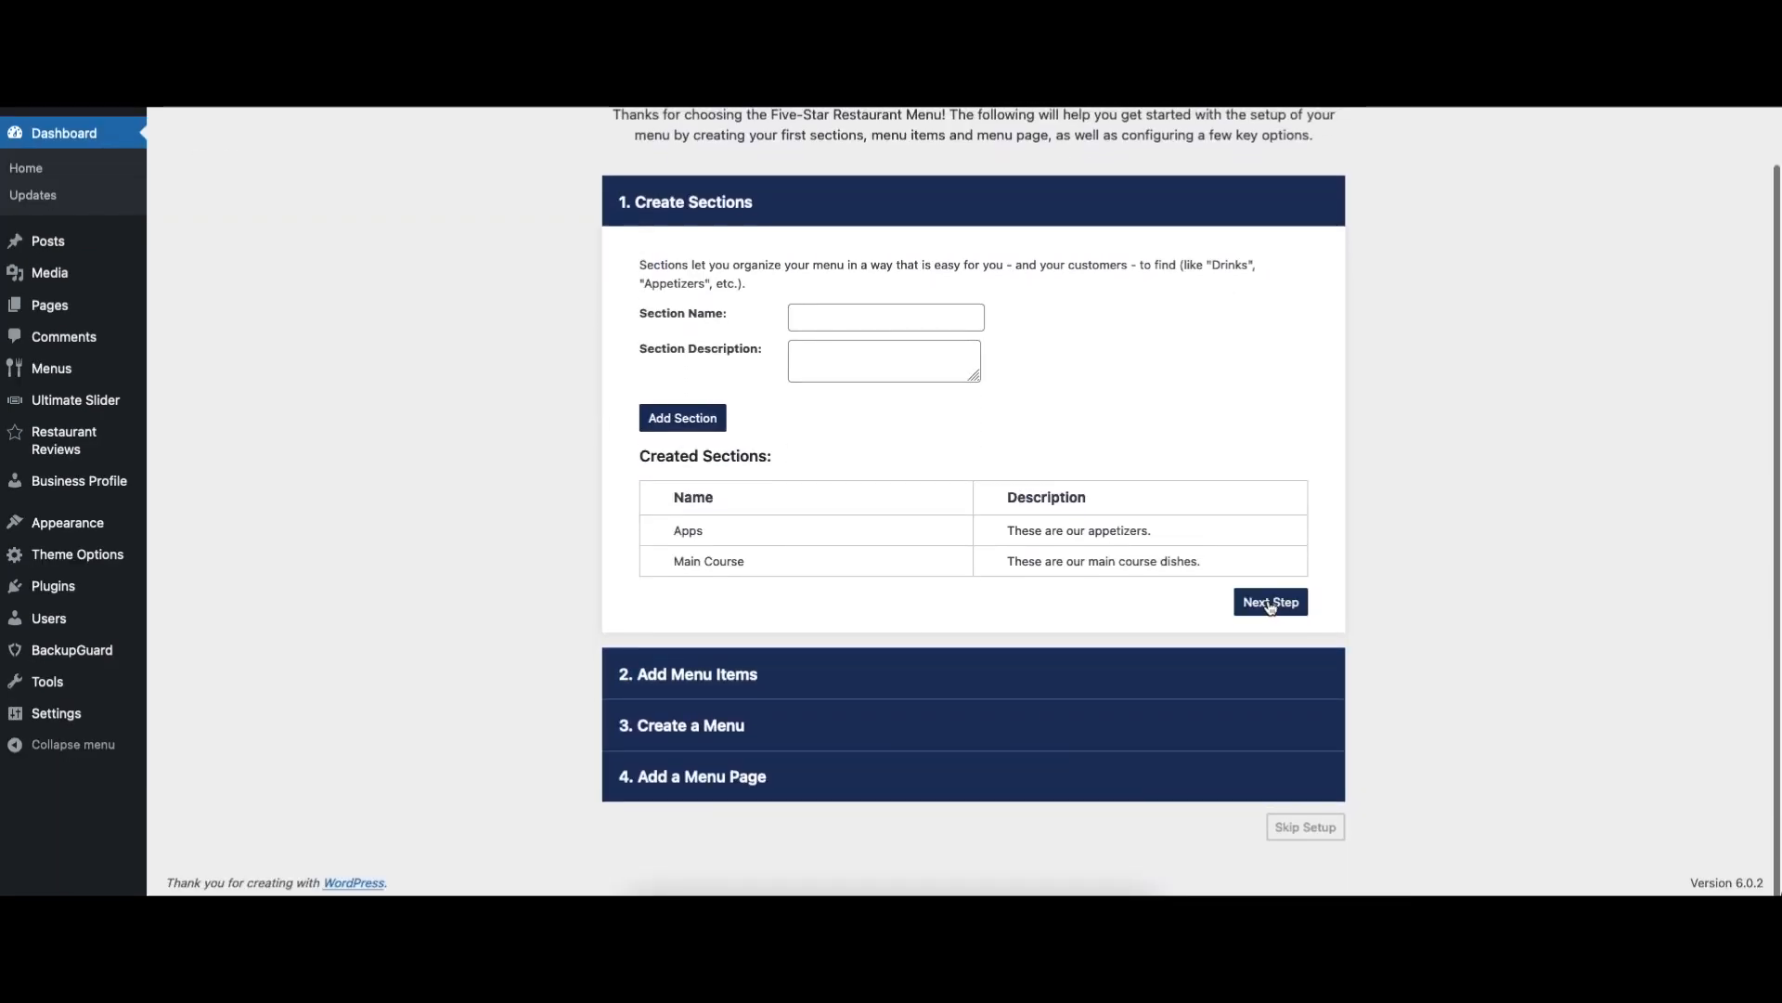
{"action": "left_click", "coordinate": [1270, 602]}
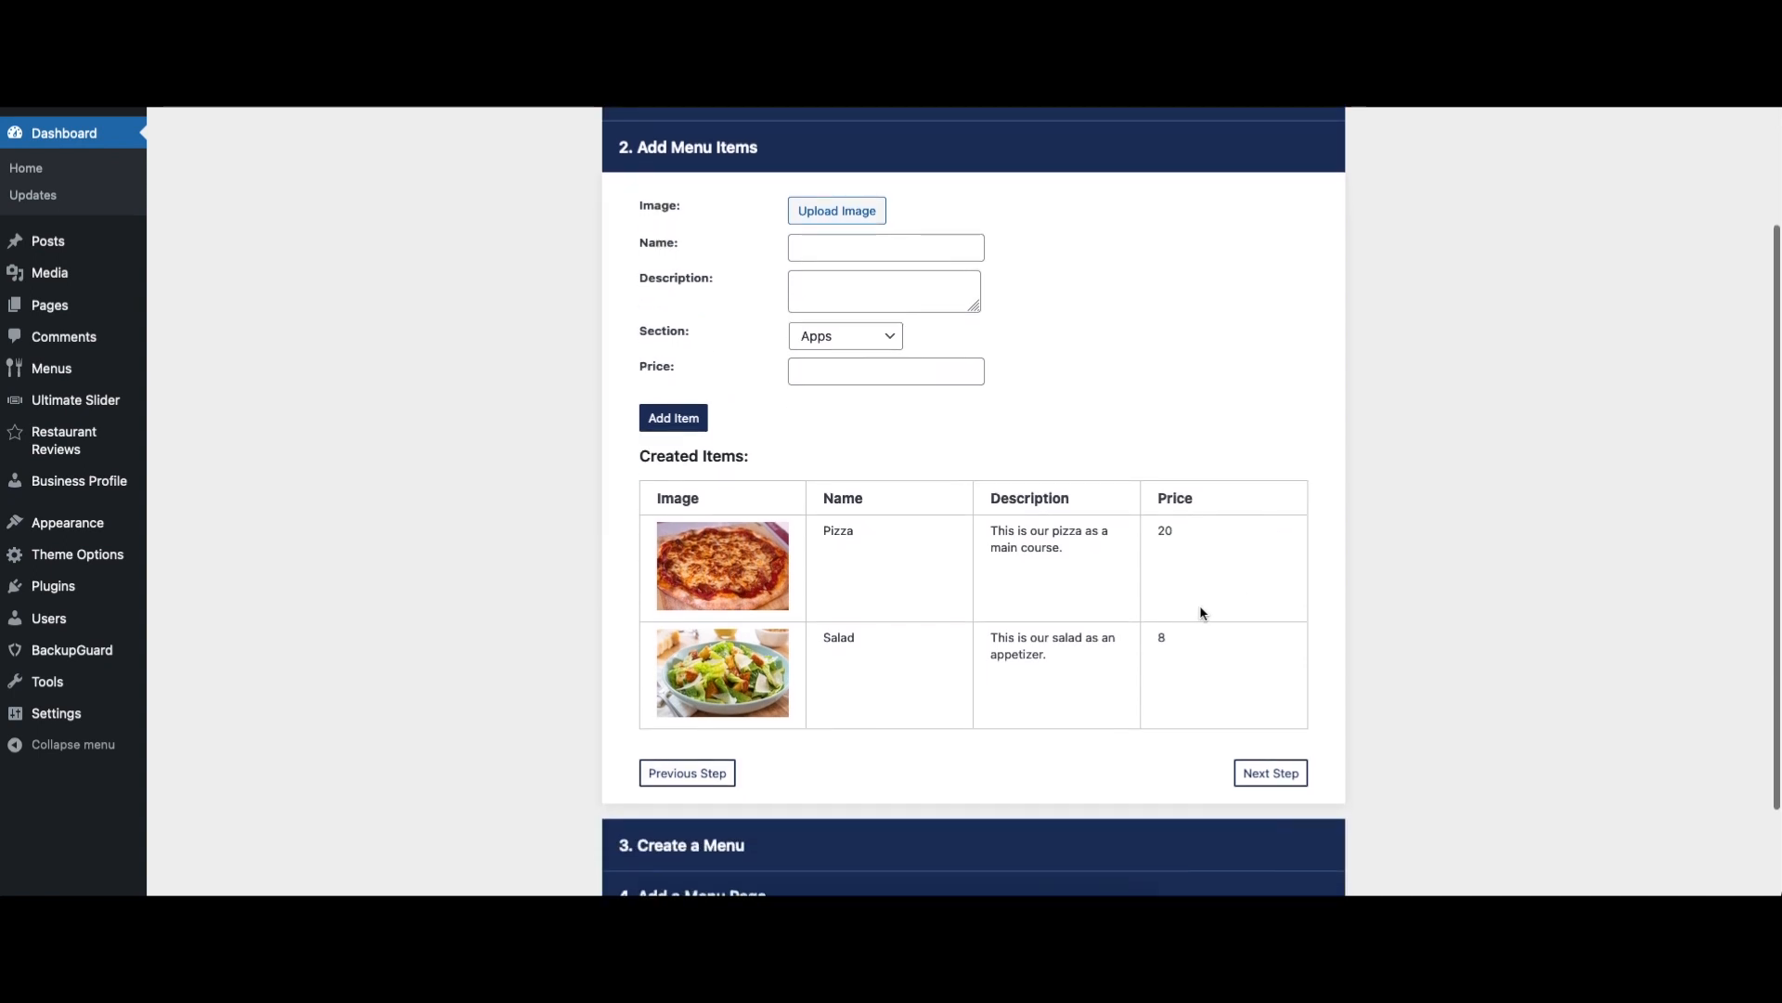